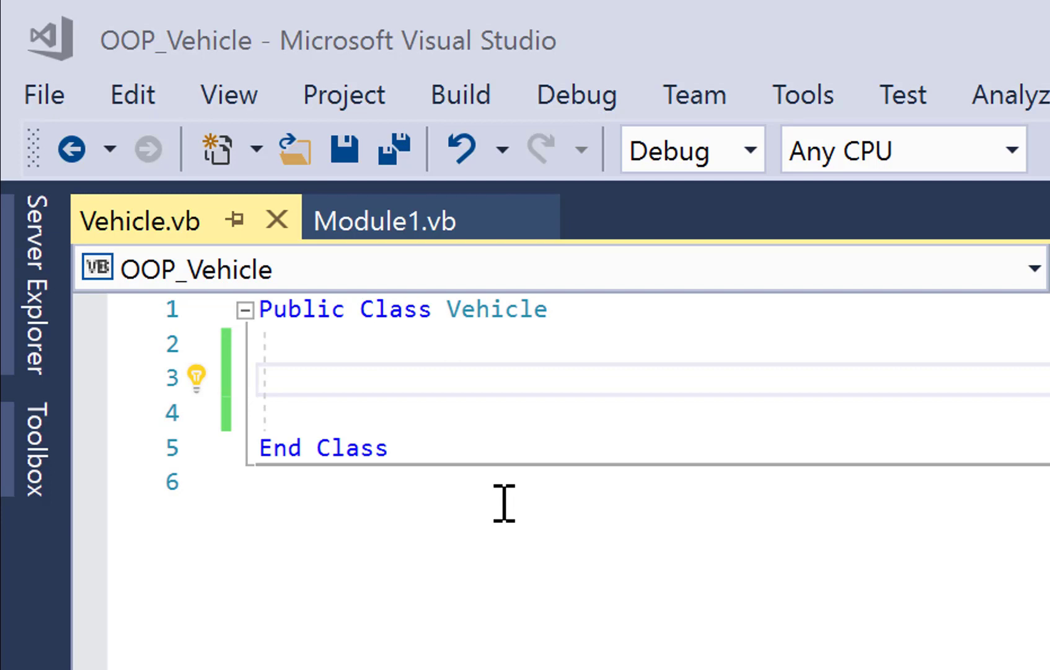
mouse_move(463, 435)
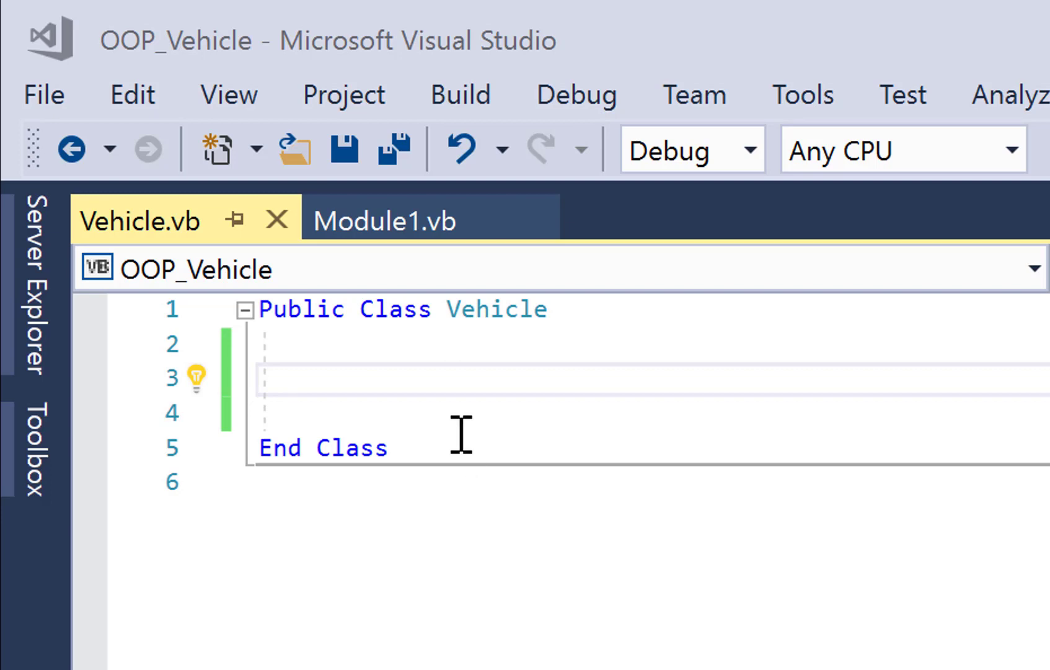
mouse_move(139, 219)
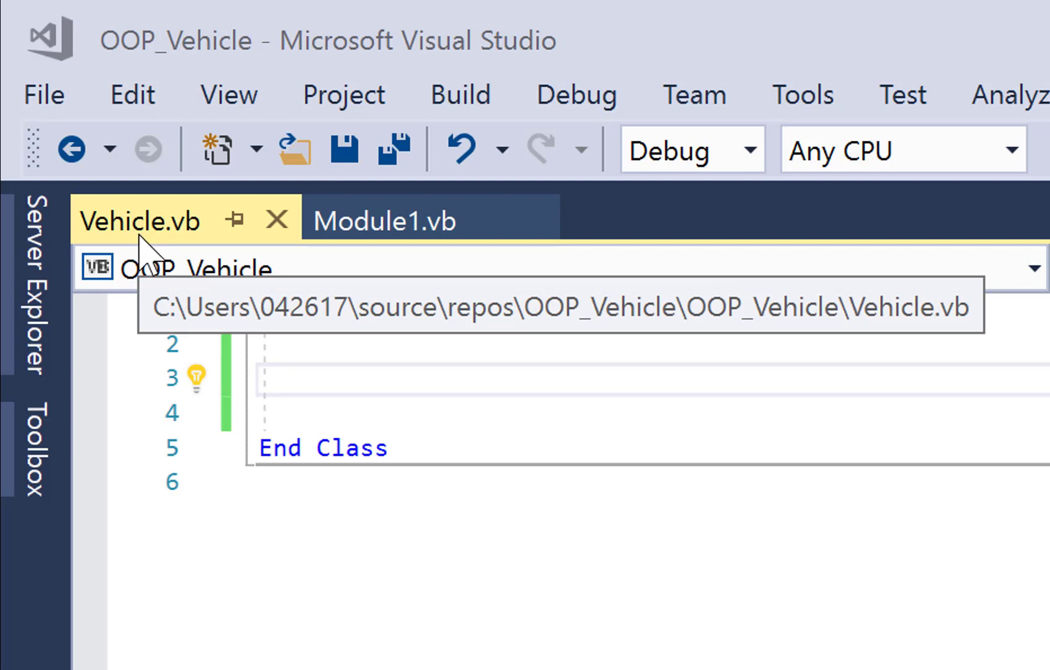
- Declare Private _registrationNumber As String as the Vehicle class's first field
left_click(386, 221)
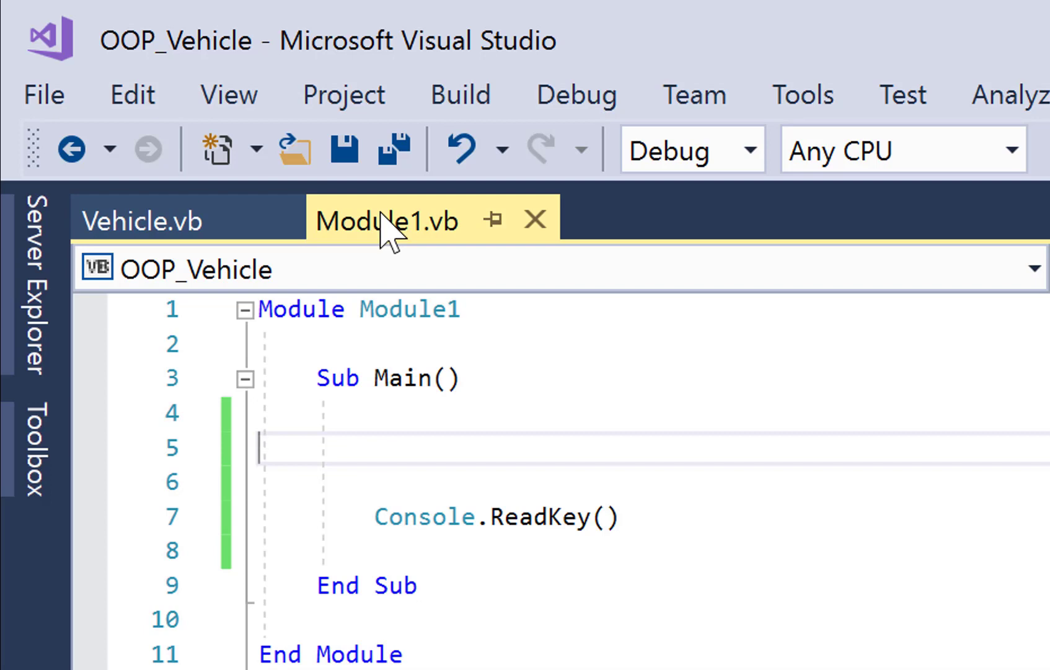
left_click(140, 220)
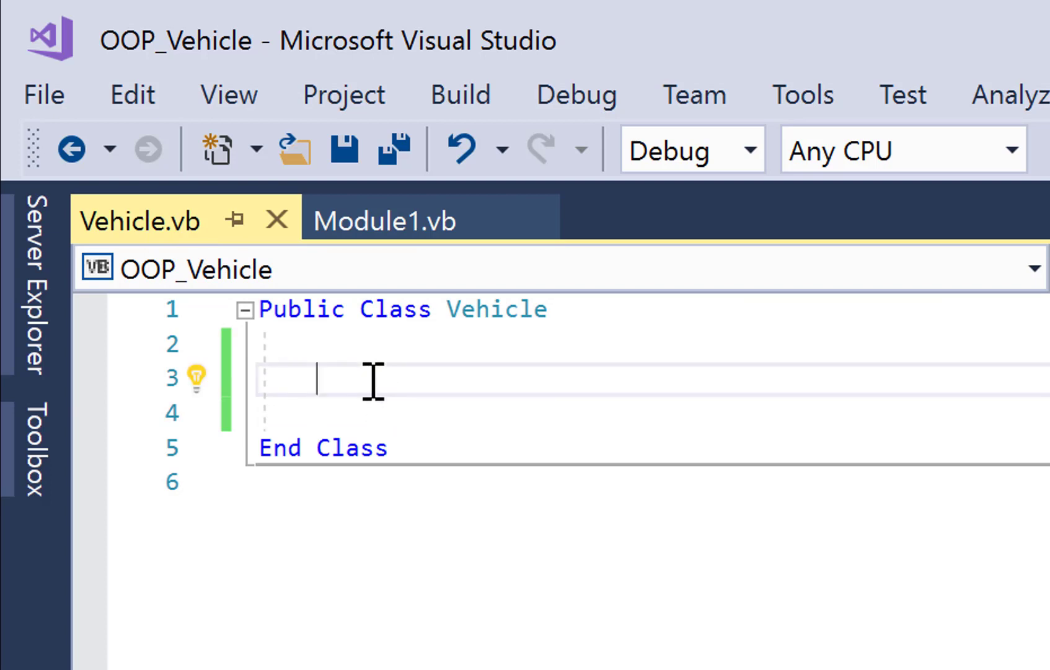
type("pri")
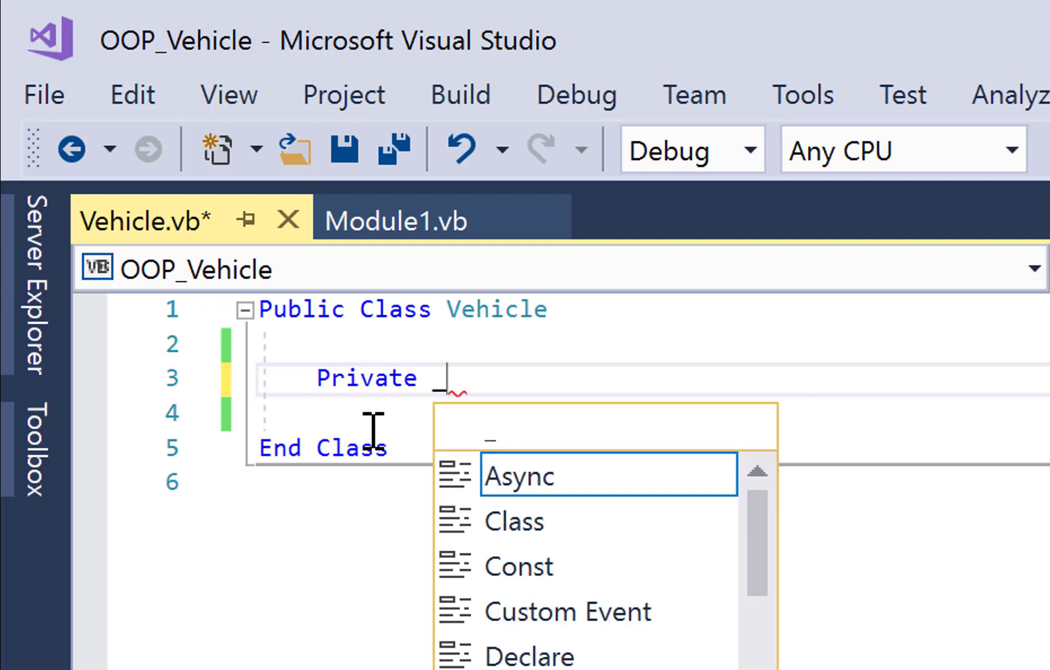
type("registrationNum")
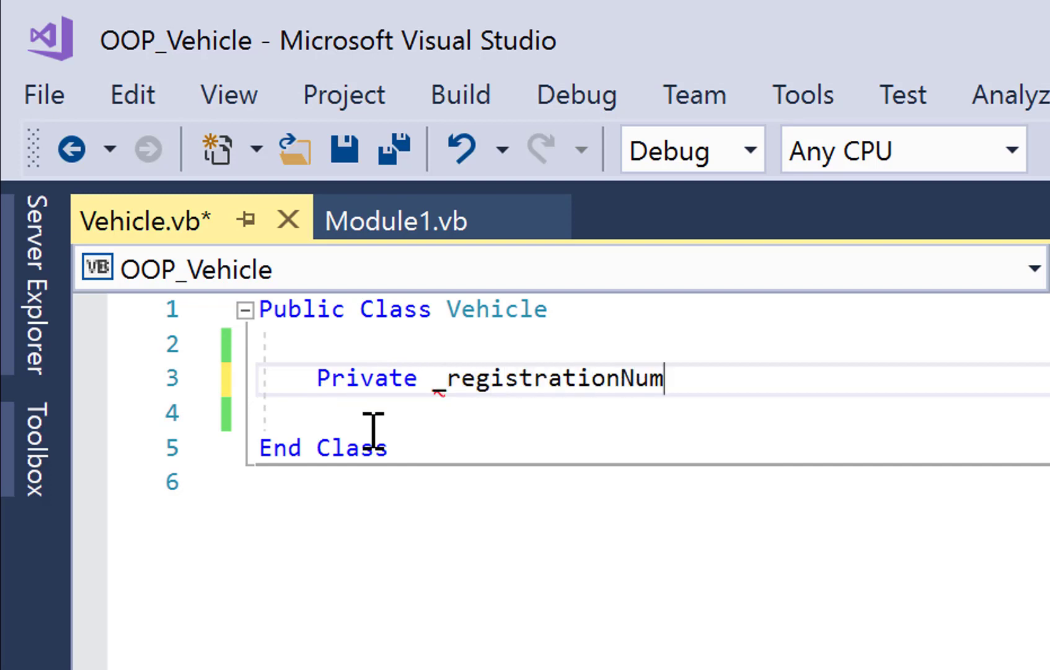
type("ber As string")
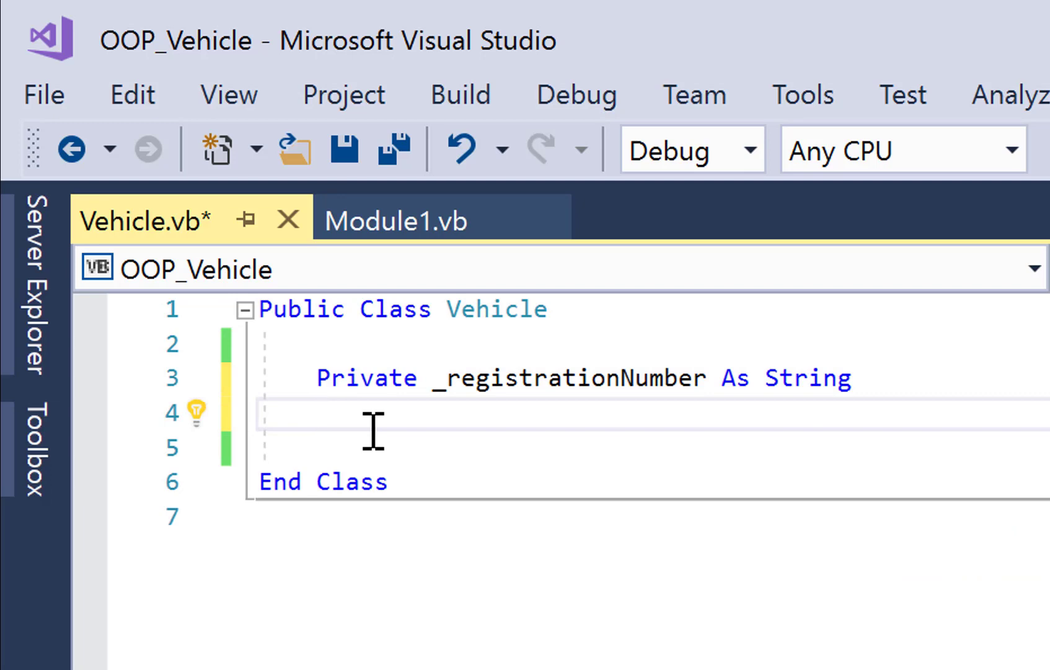
mouse_move(481, 439)
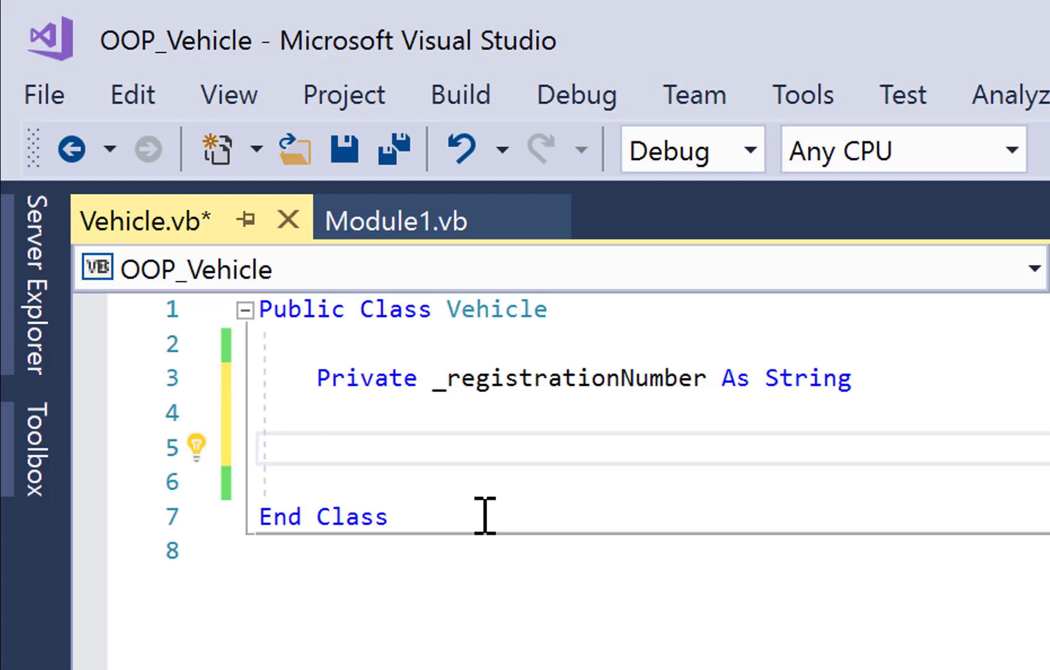
- Declare Public Property RegoNumer() As String with IntelliSense-generated empty Get/Set blocks
left_click(316, 449)
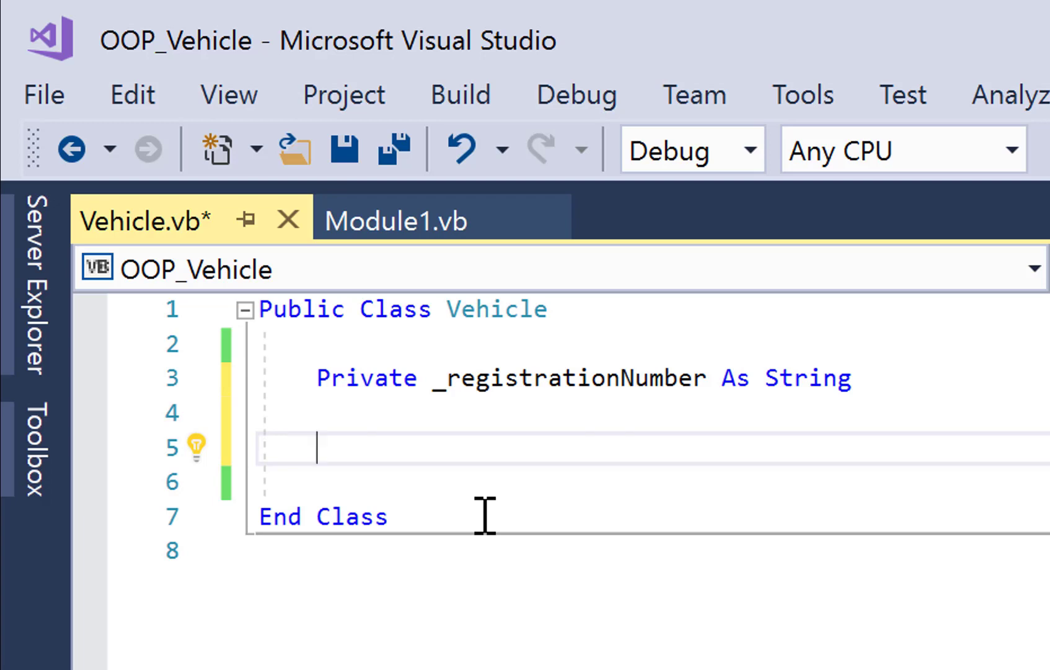
type("Public property RegoN")
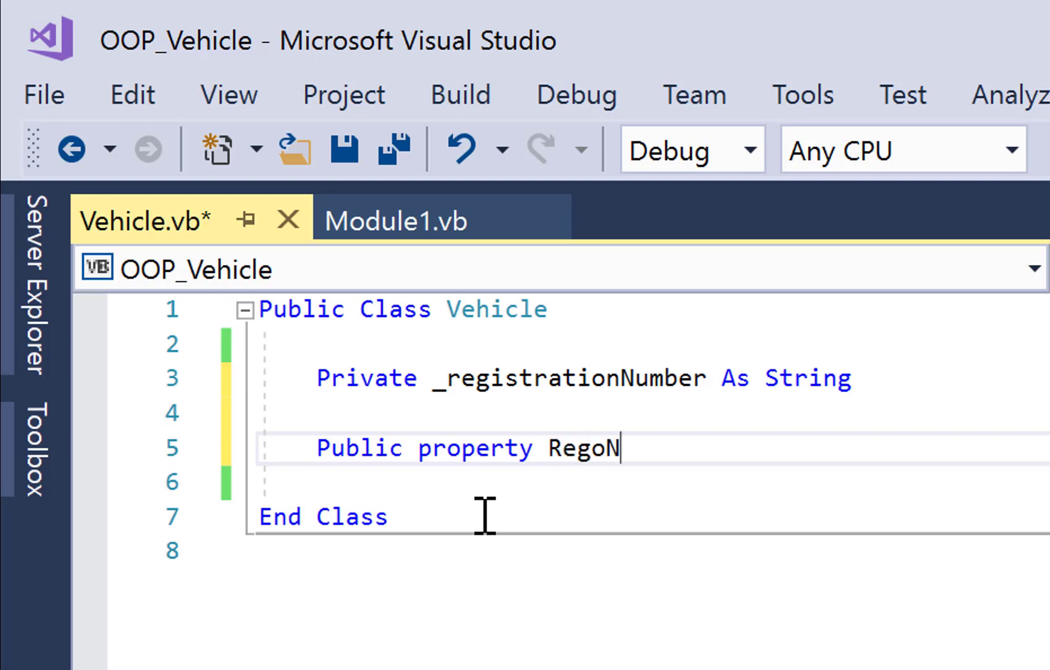
type("umer")
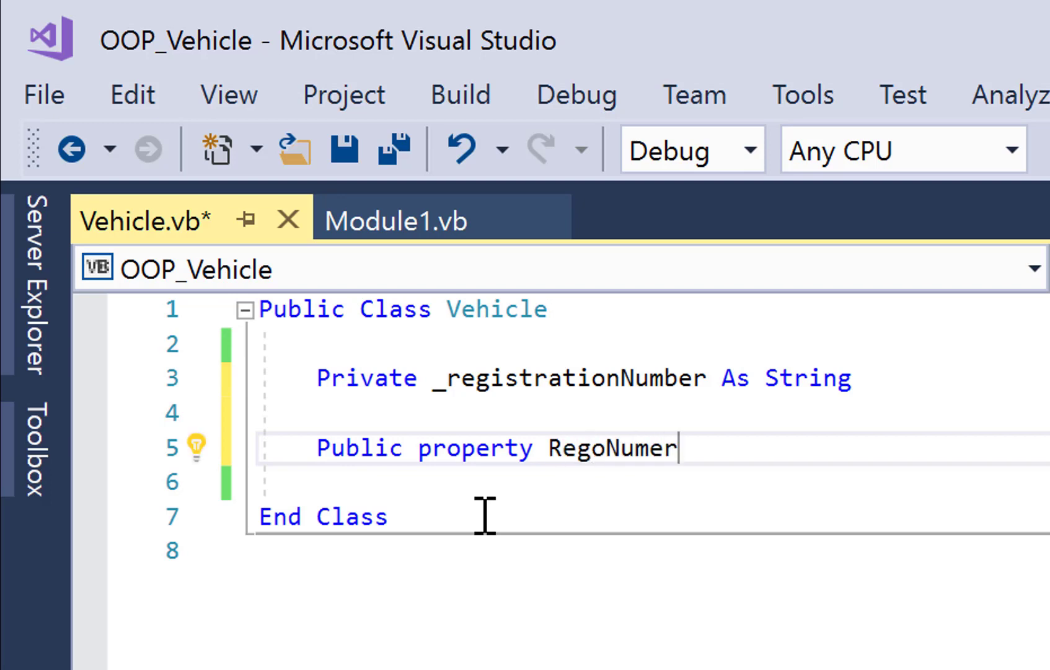
double_click(610, 448)
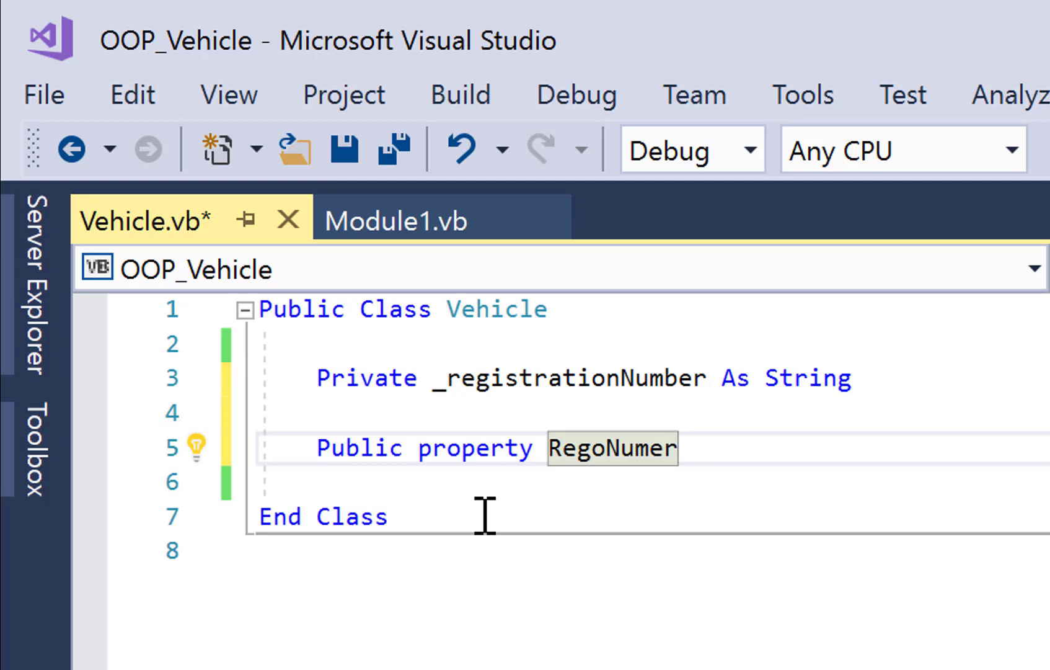
type(")")
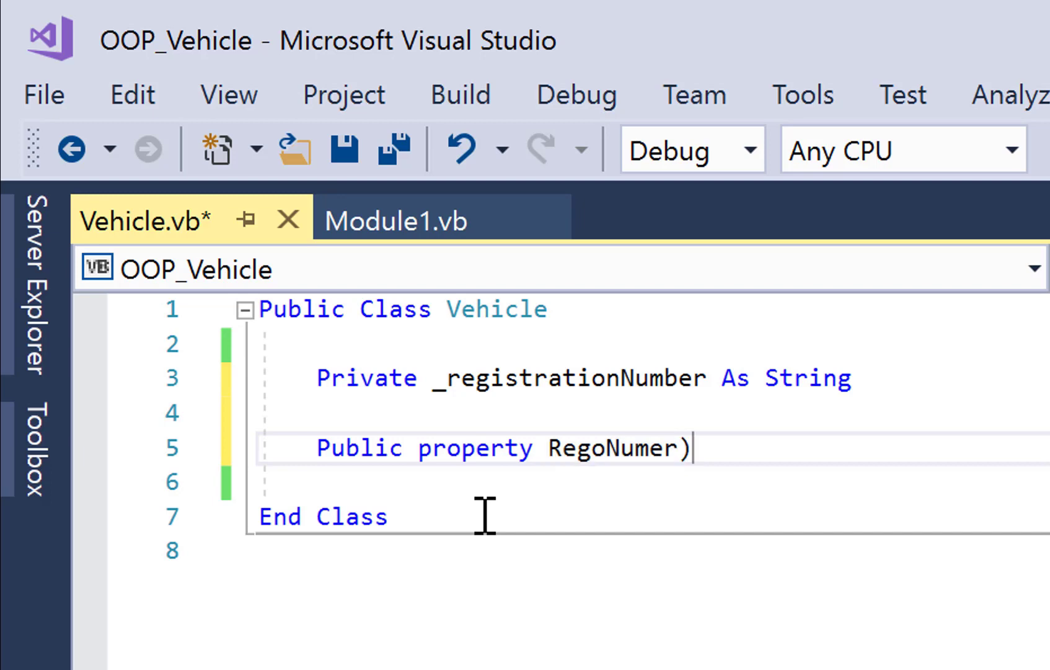
type("() As")
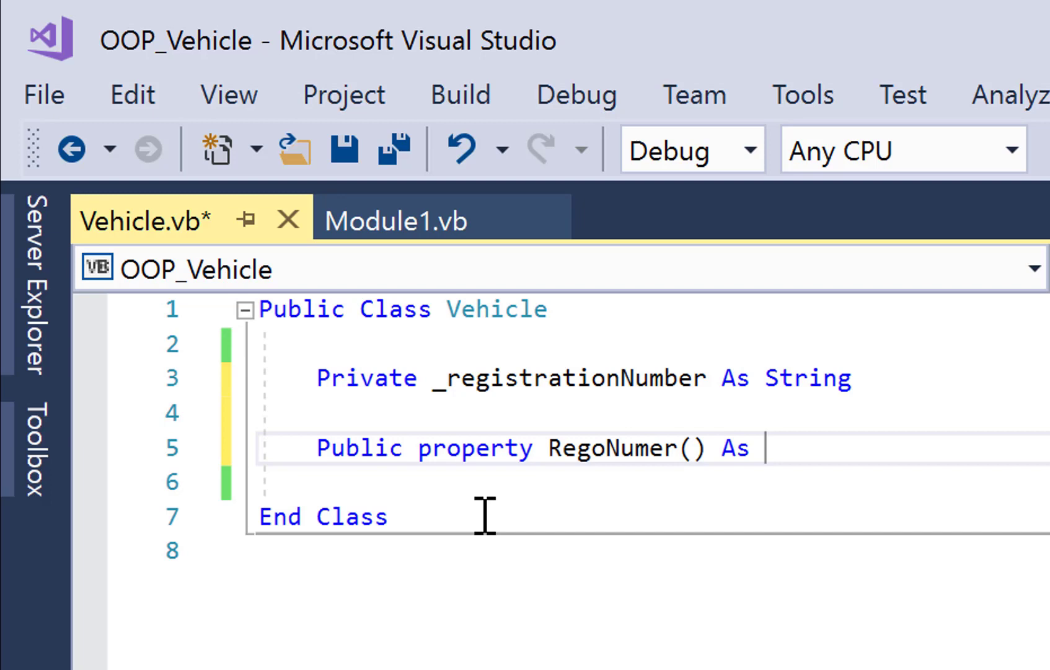
type("string")
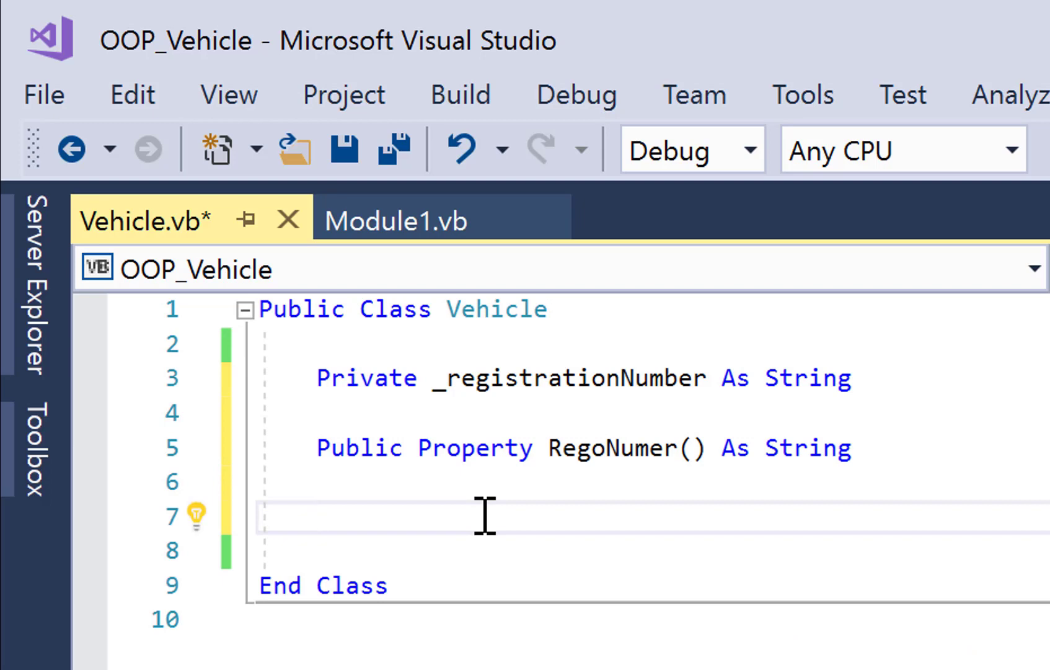
type("get")
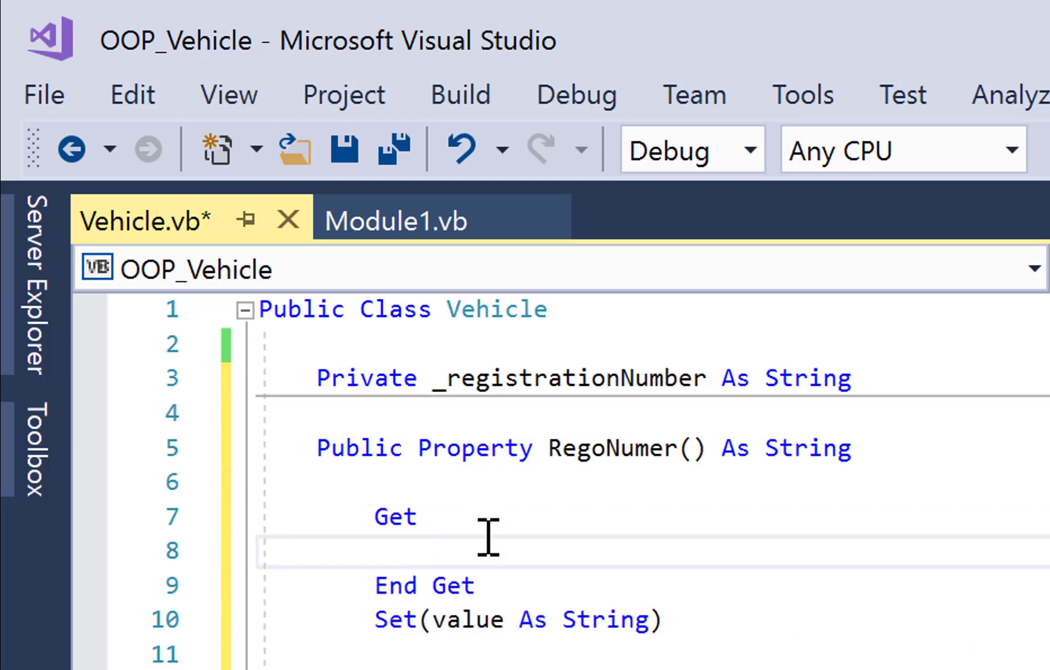
- Make the Get block return _registrationNumber
key("enter")
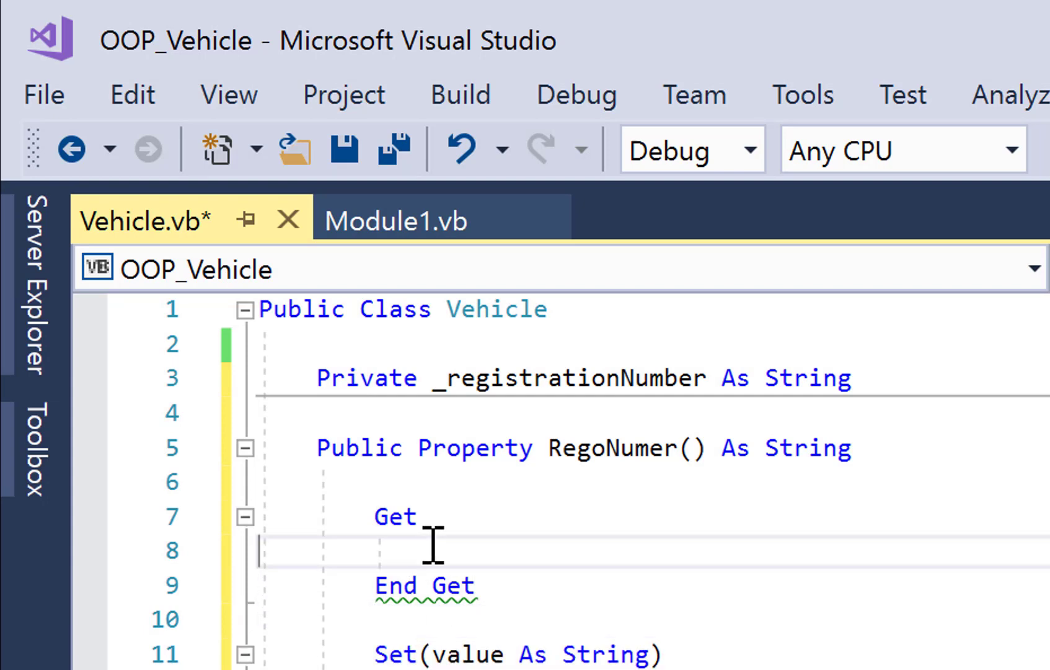
type("Return")
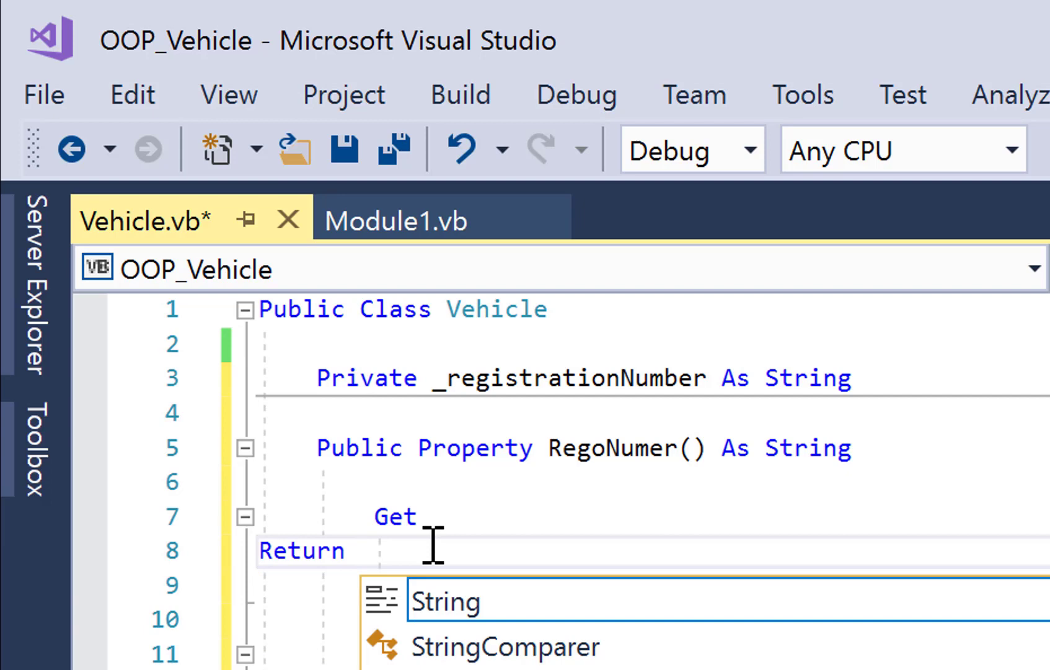
type("_registrationNumber")
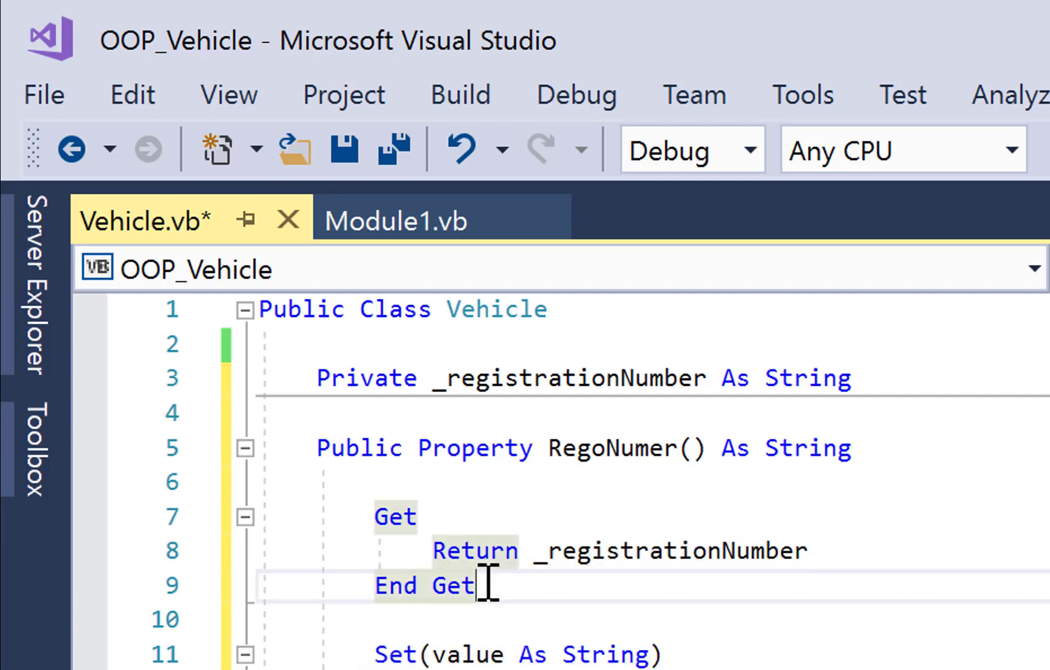
mouse_move(725, 608)
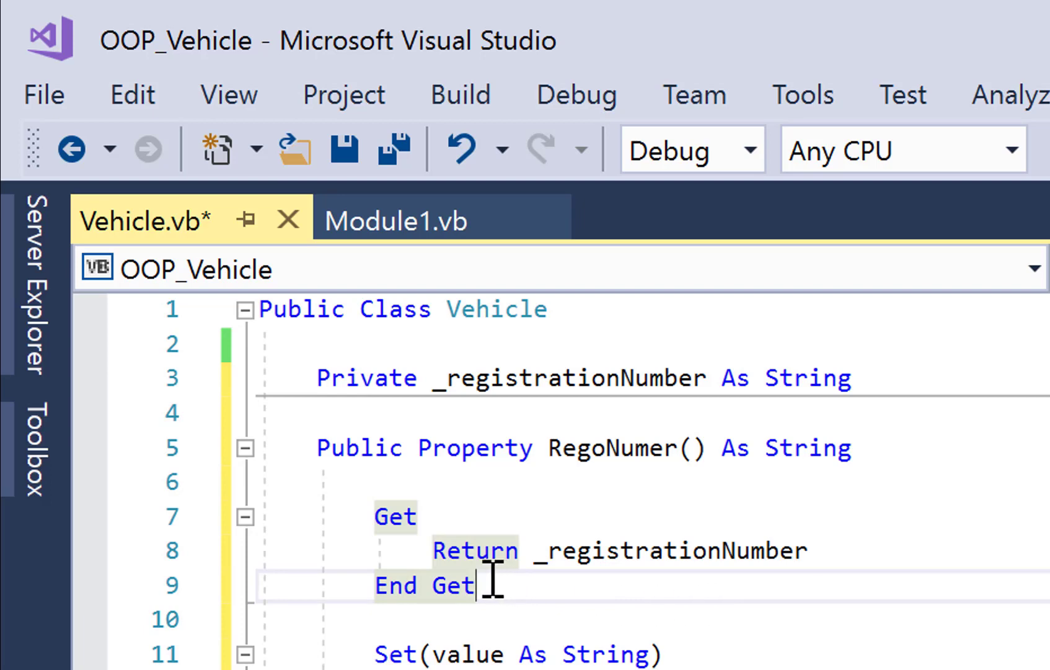
mouse_move(635, 622)
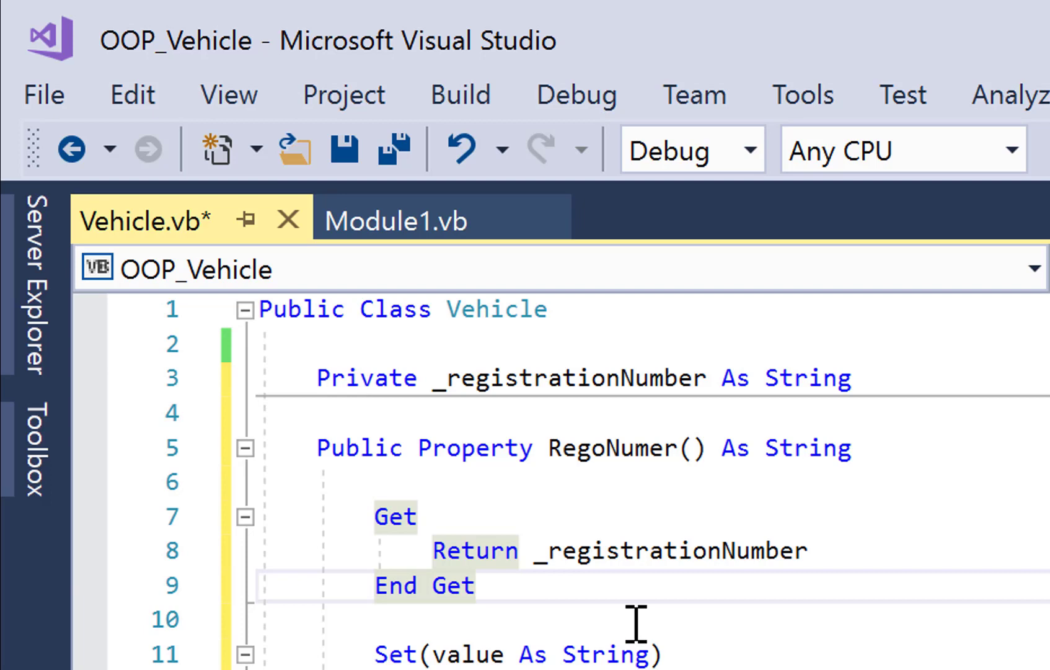
mouse_move(644, 447)
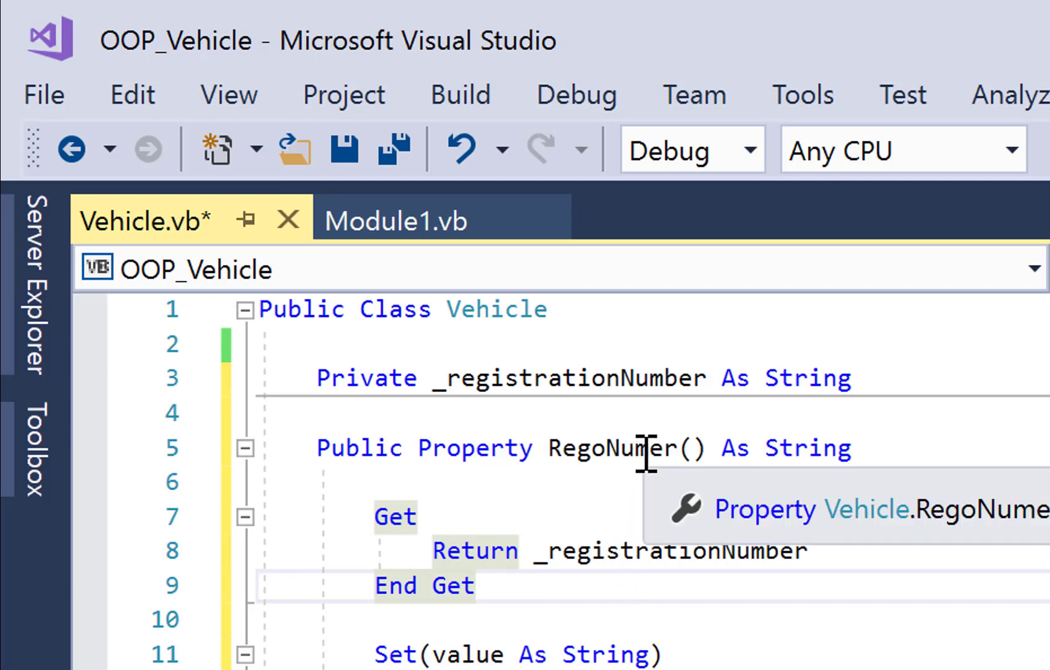
mouse_move(646, 442)
type("b")
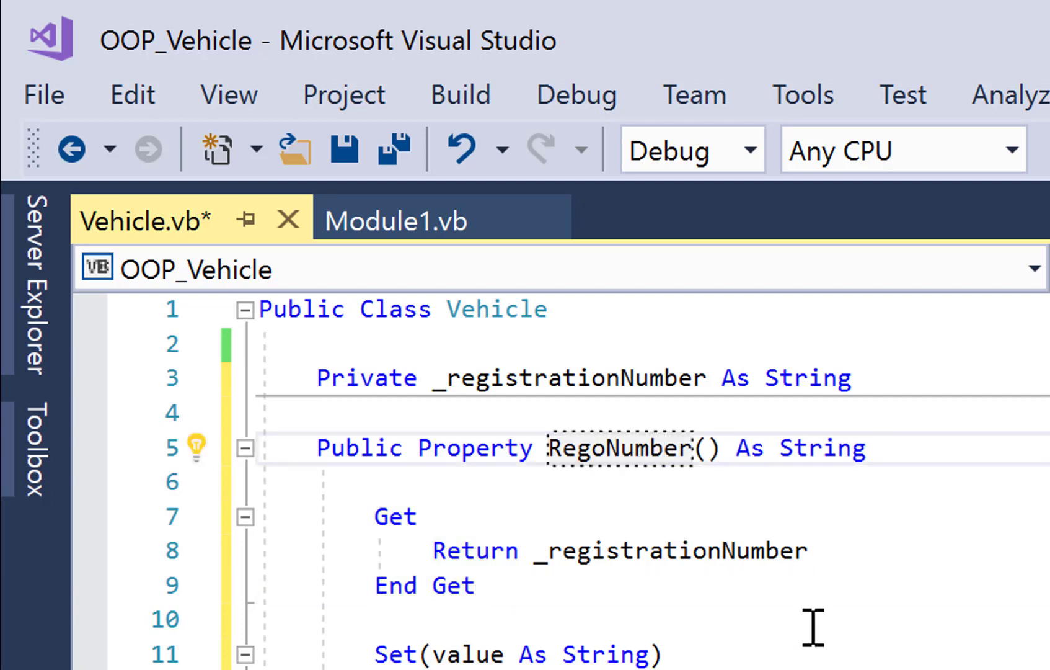
- Make the Set block assign value to _registrationNumber
double_click(618, 448)
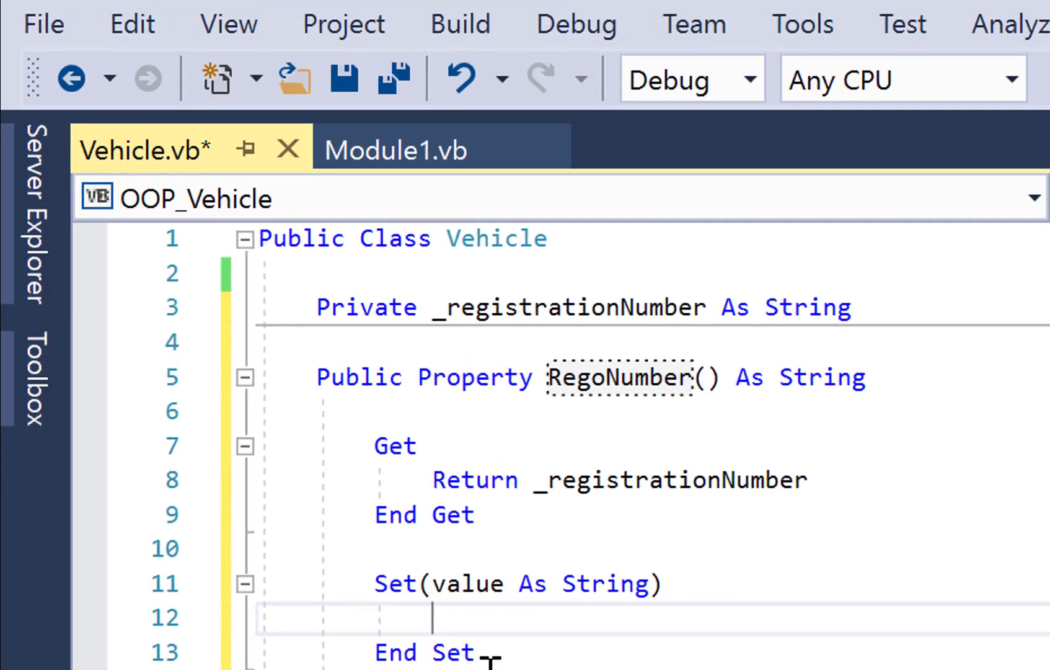
type("_registrationNumber = value")
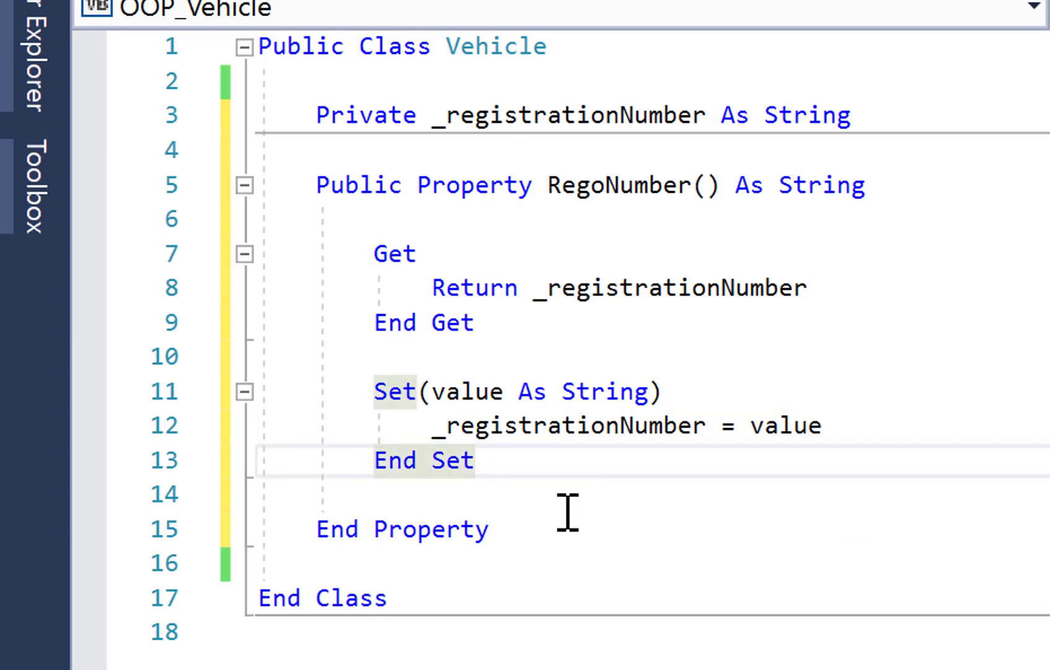
left_click(476, 460)
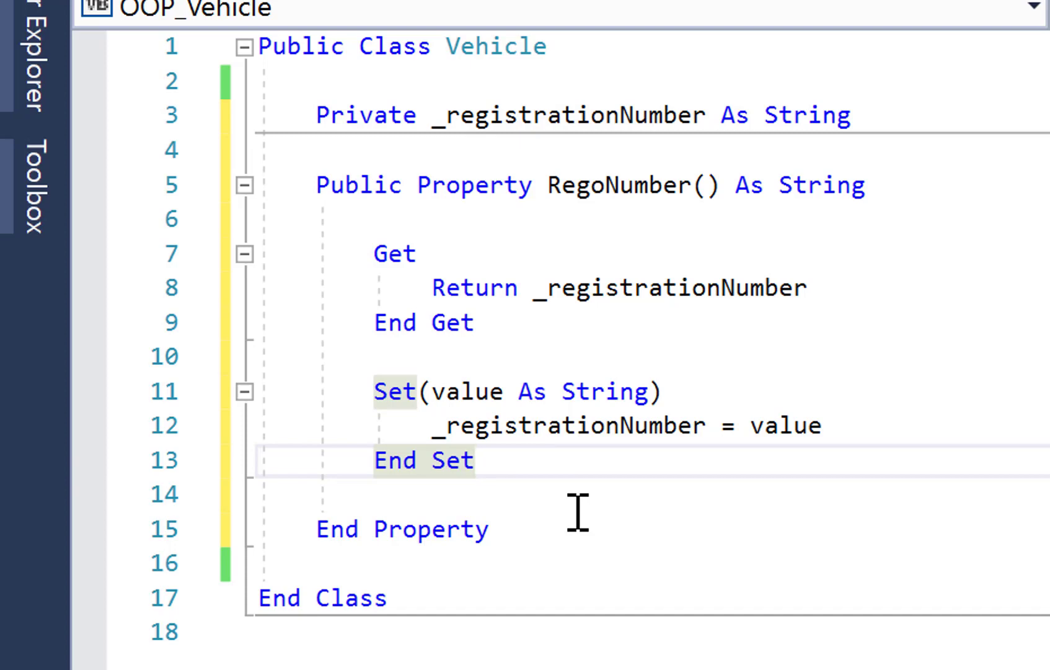
mouse_move(532, 463)
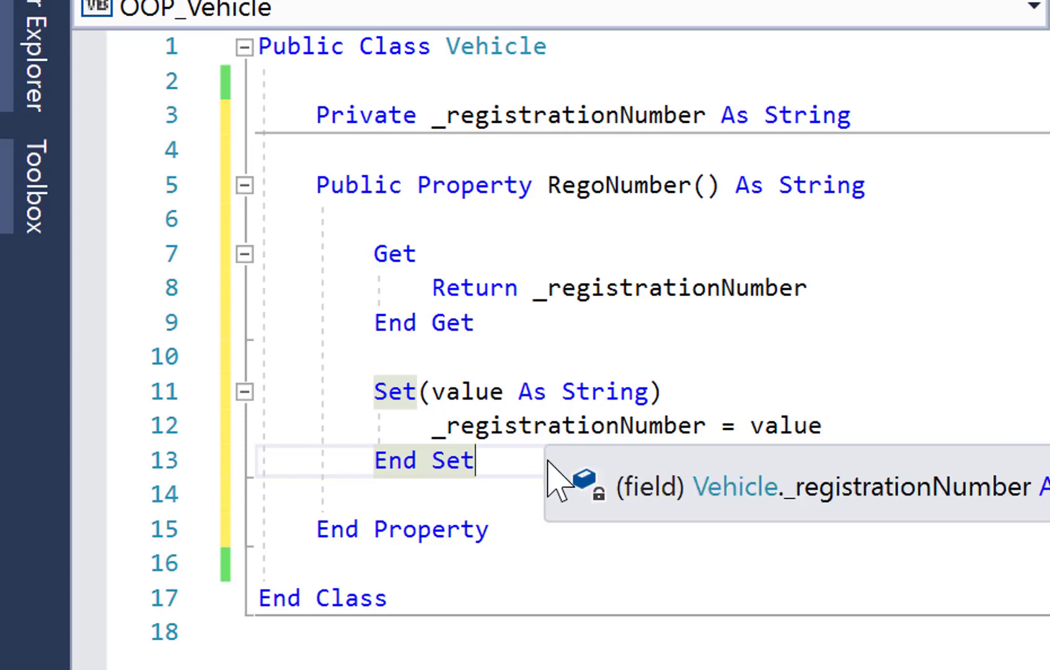
mouse_move(522, 526)
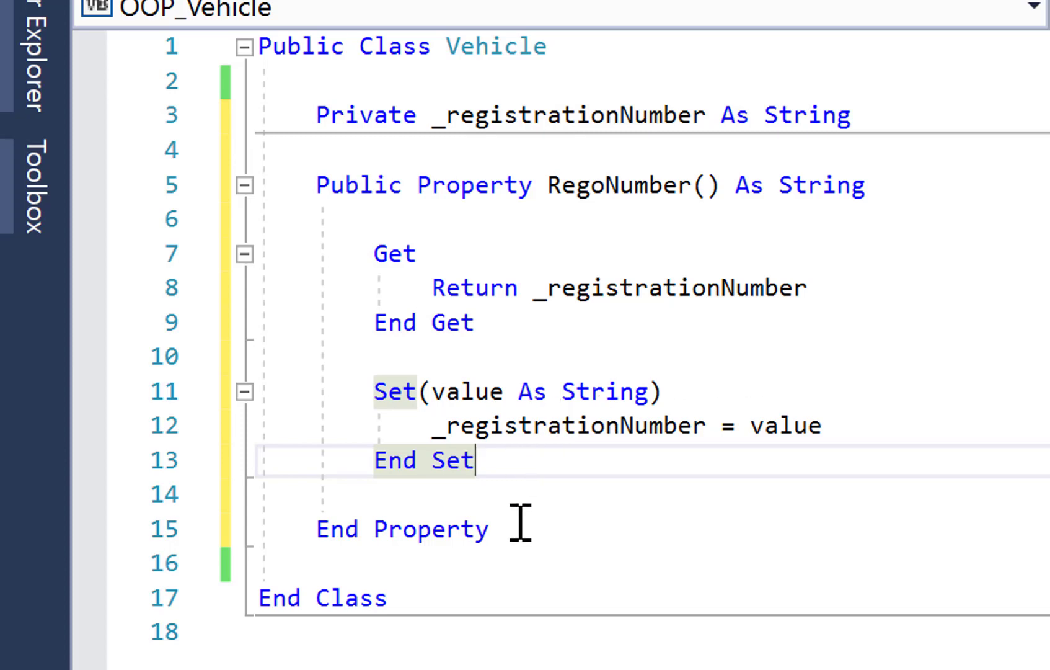
- Add Public Sub DisplayData() below the property and begin a Console.WriteLine call inside it
key("Return")
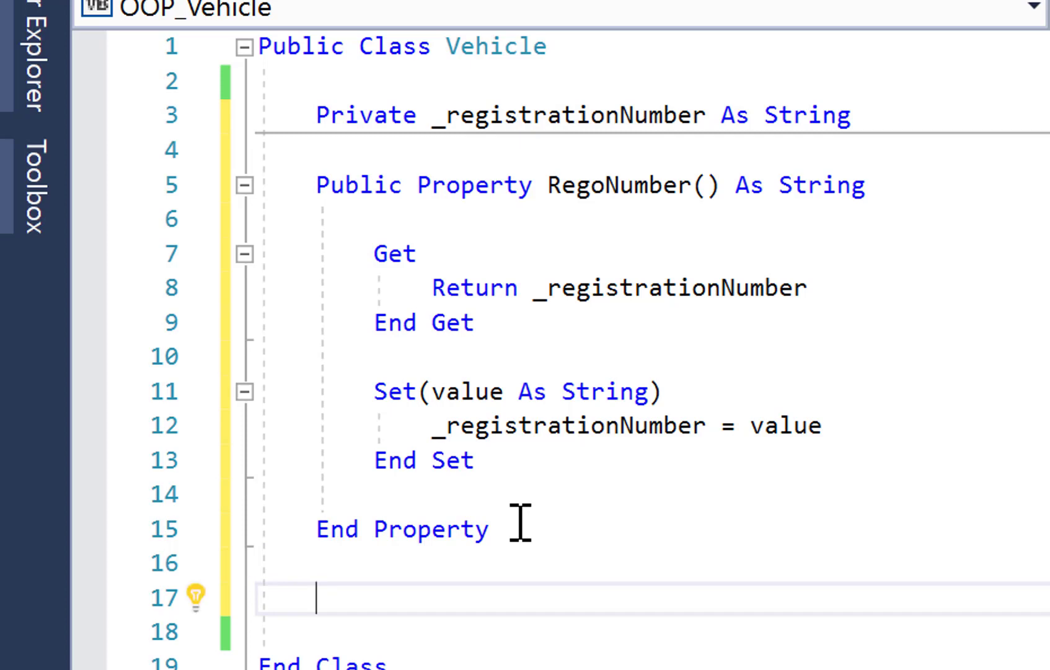
scroll("down", 3)
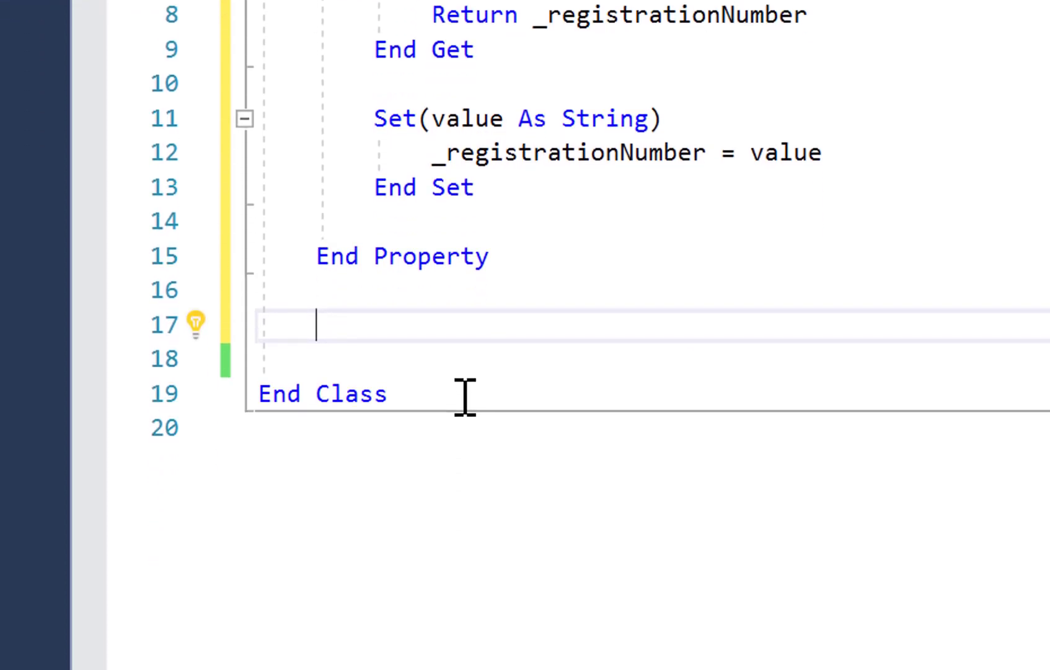
type("Public sub")
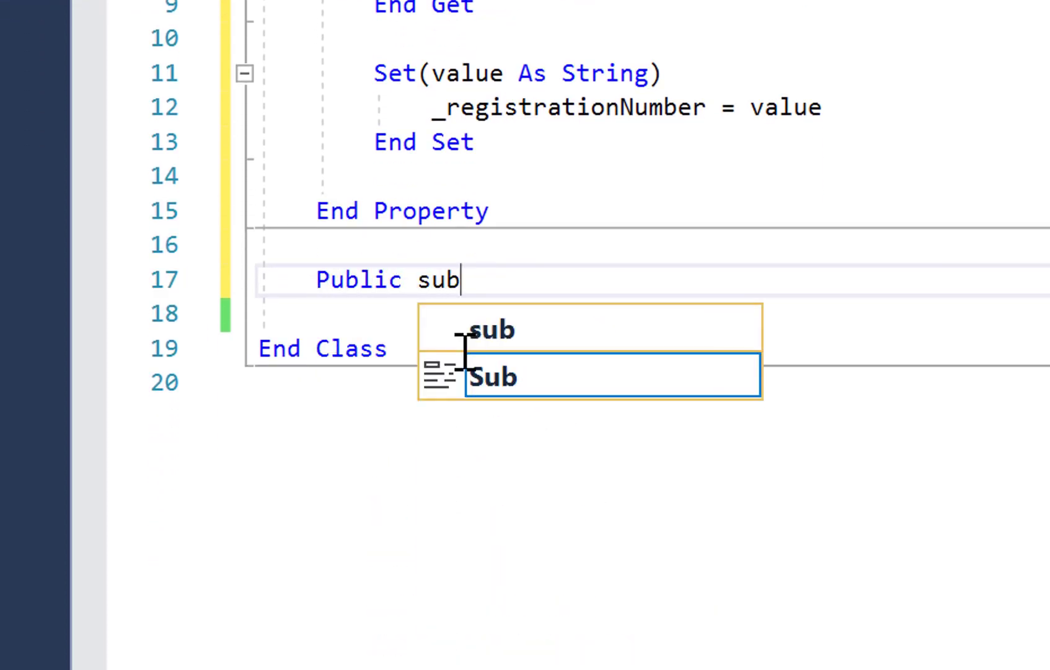
type("DisplayD")
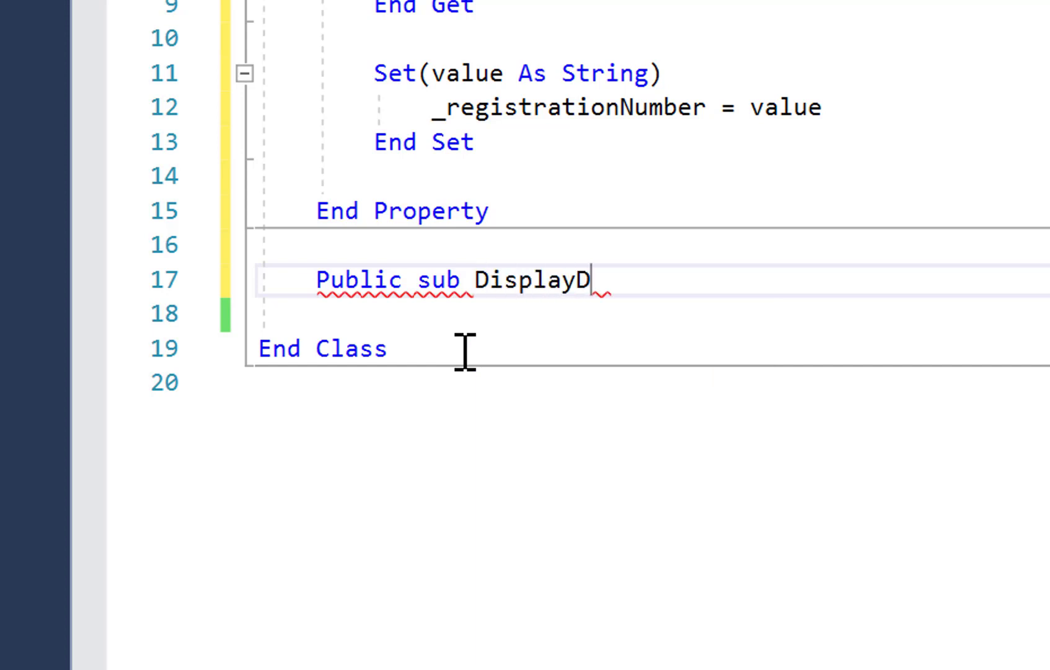
type("ata(")
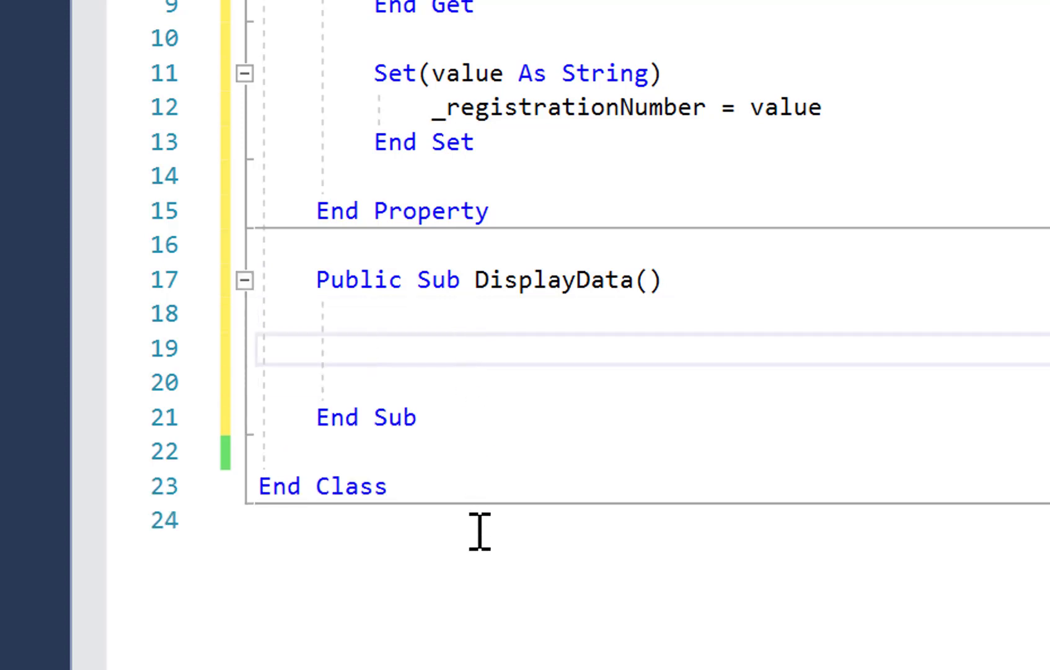
type("Console.writeLine(\"R")
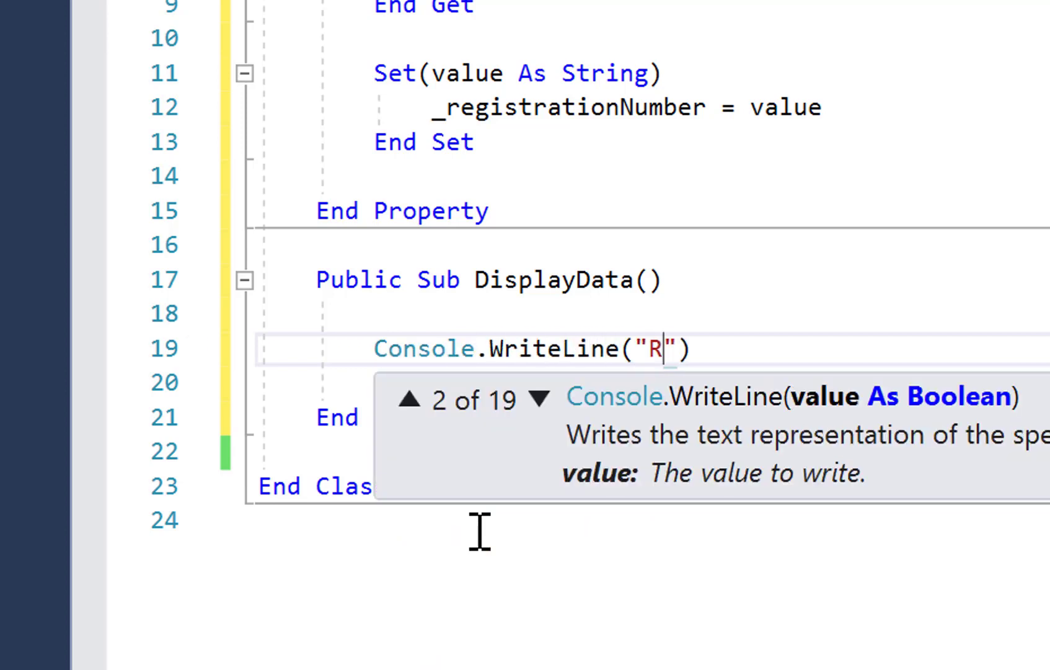
- Write "Registration number: ".PadRight(22) & _registrationNumber as the DisplayData output line
type("egistratoin")
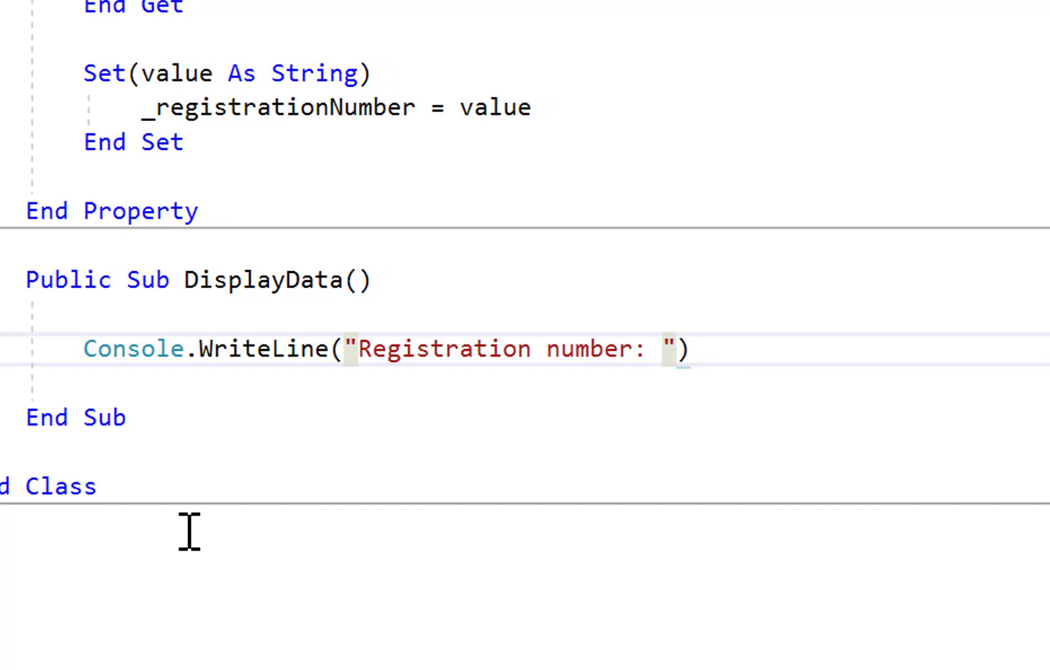
type(".")
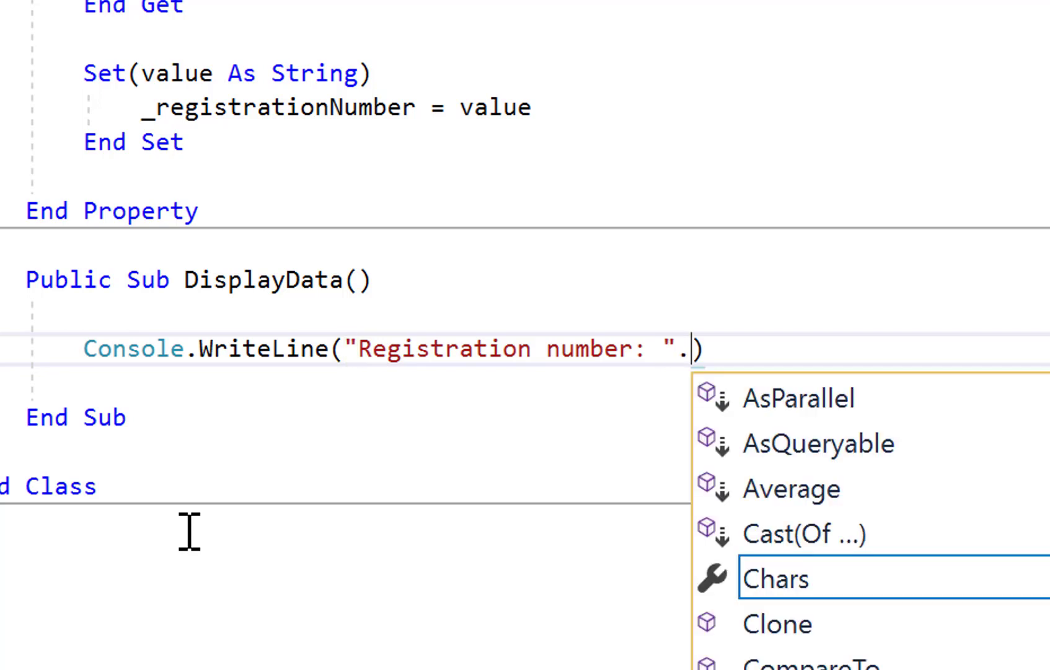
type("padrig")
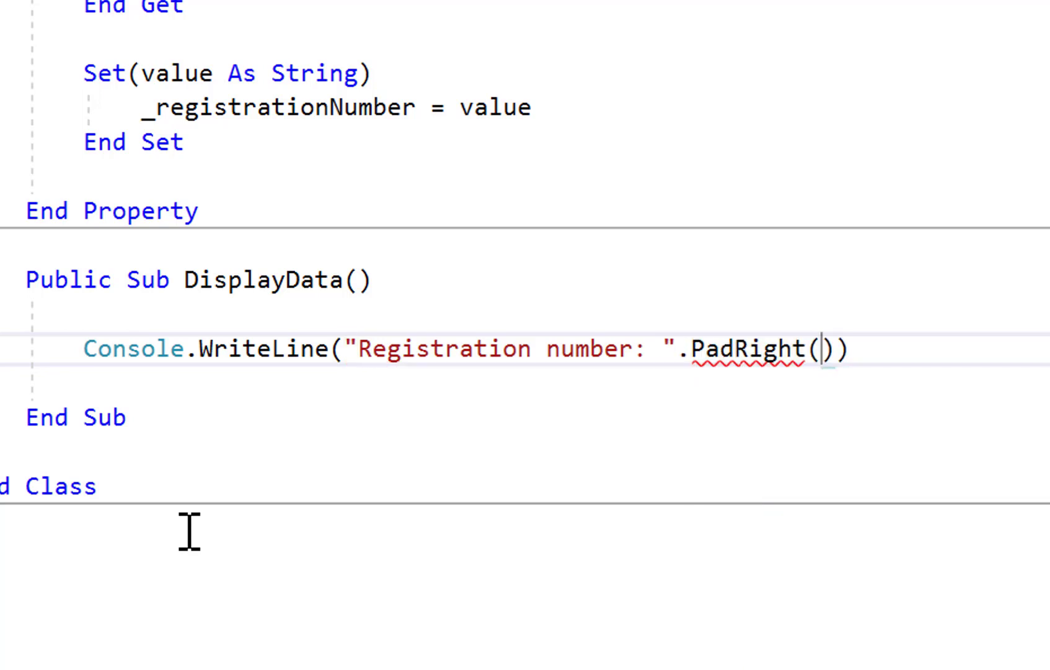
type("22")
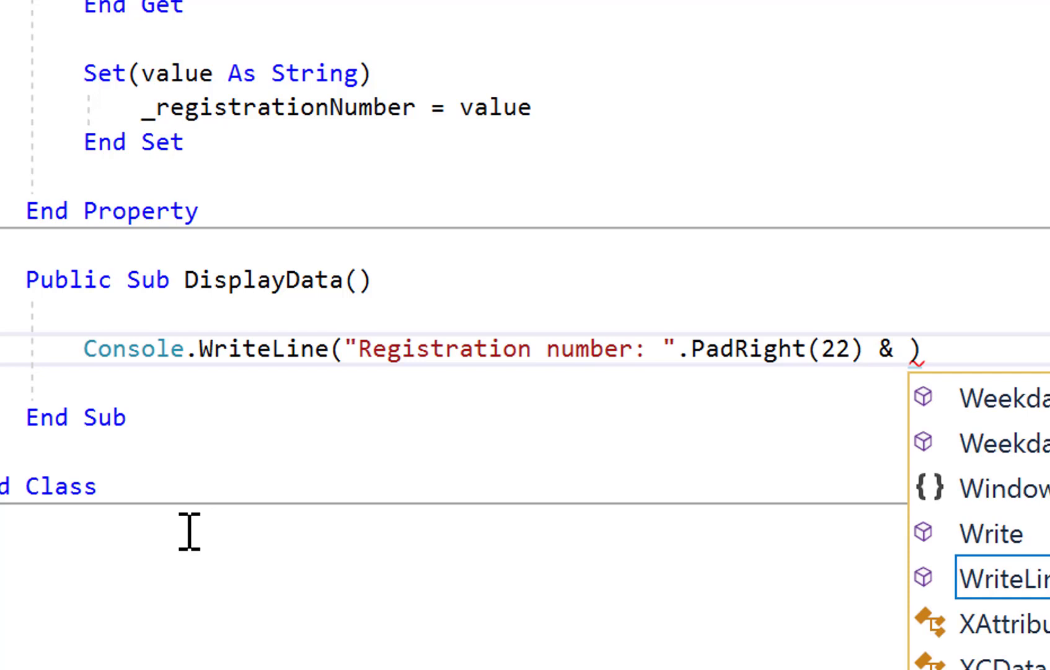
type("_regi")
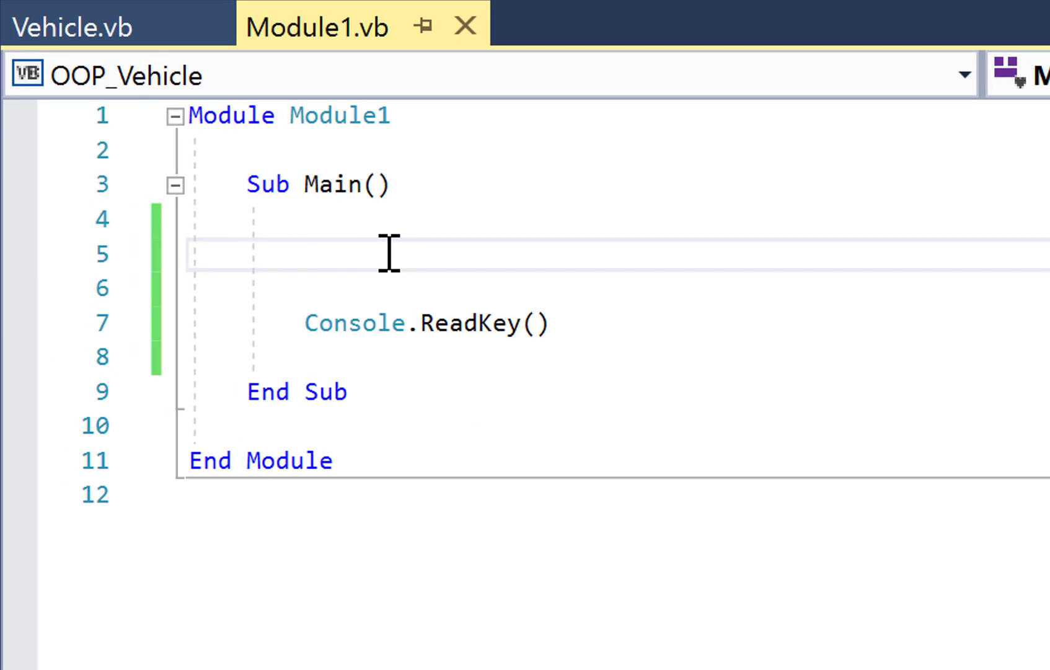
mouse_move(355, 298)
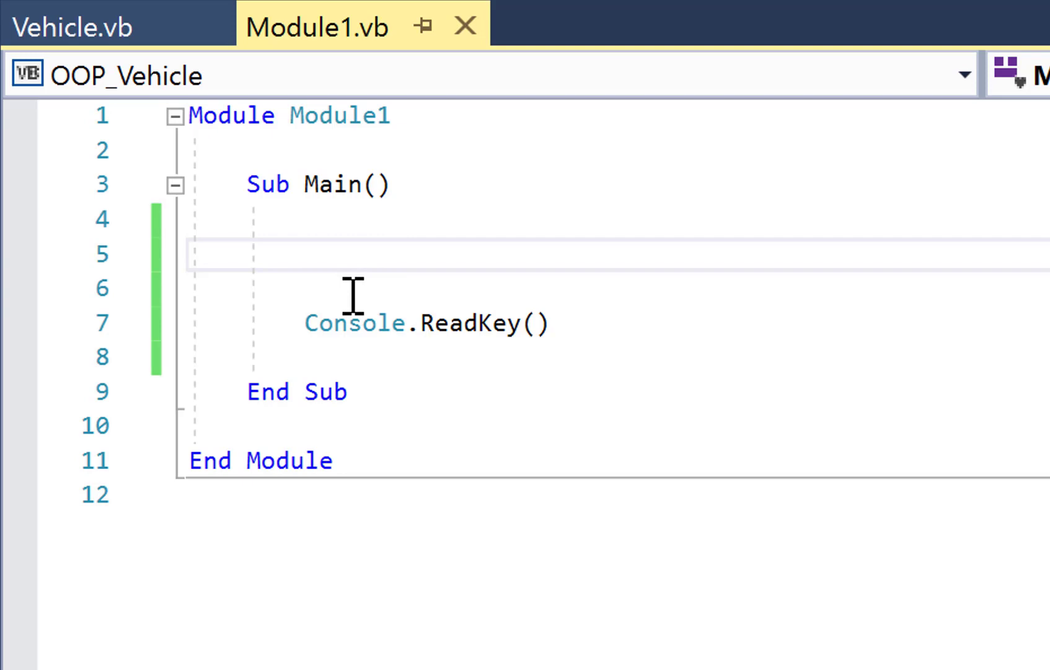
- Declare Dim oneVehicle As New Vehicle in Module1's Sub Main
type("Dim")
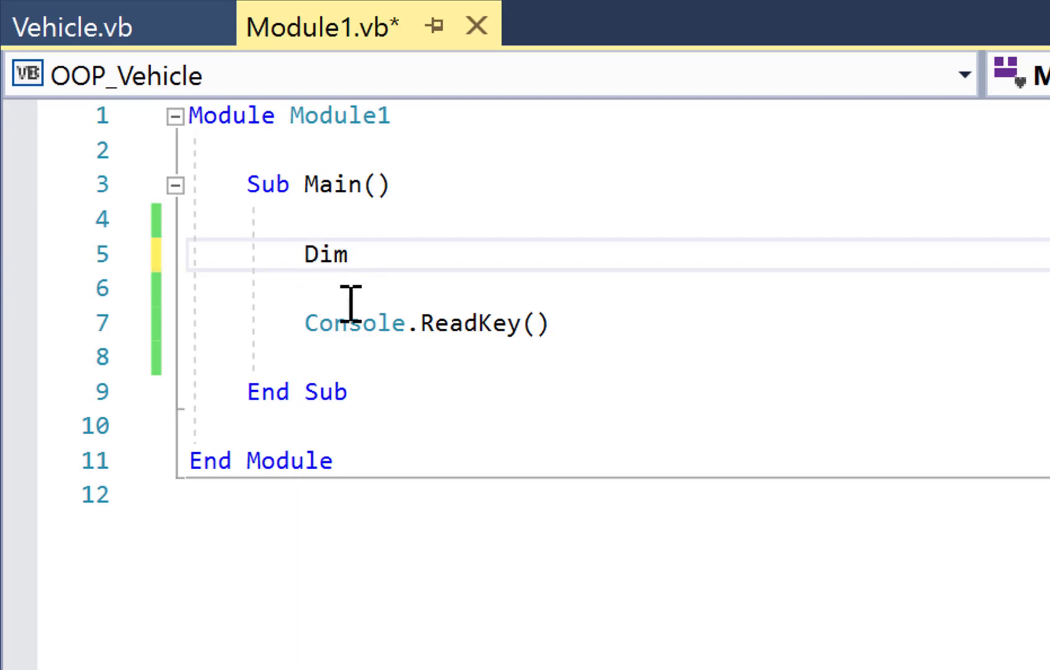
type("oneVe")
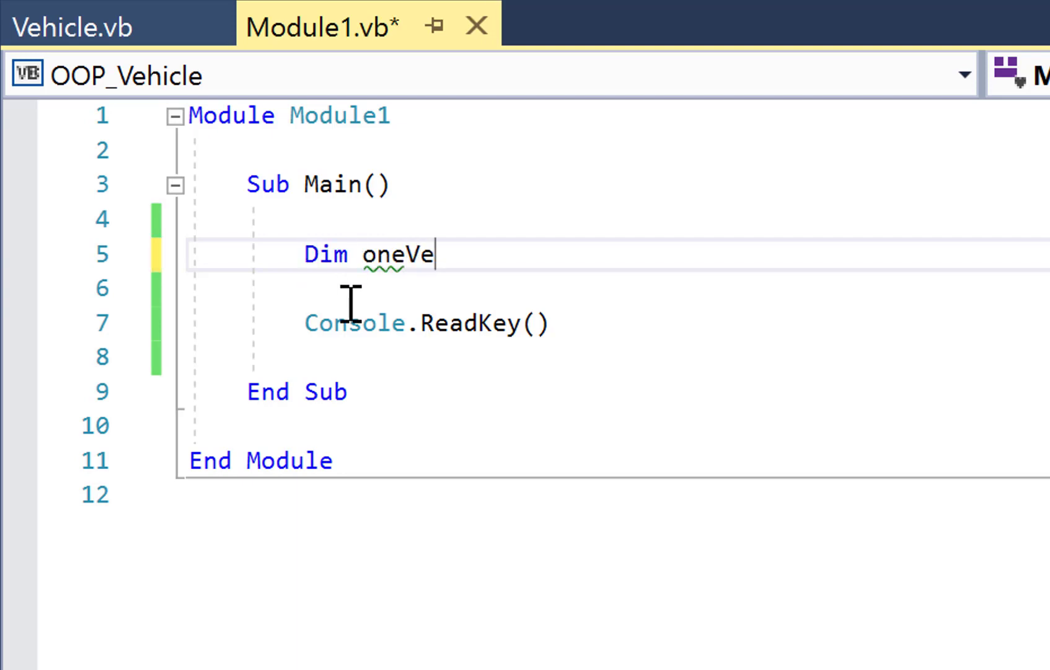
type("hicle As")
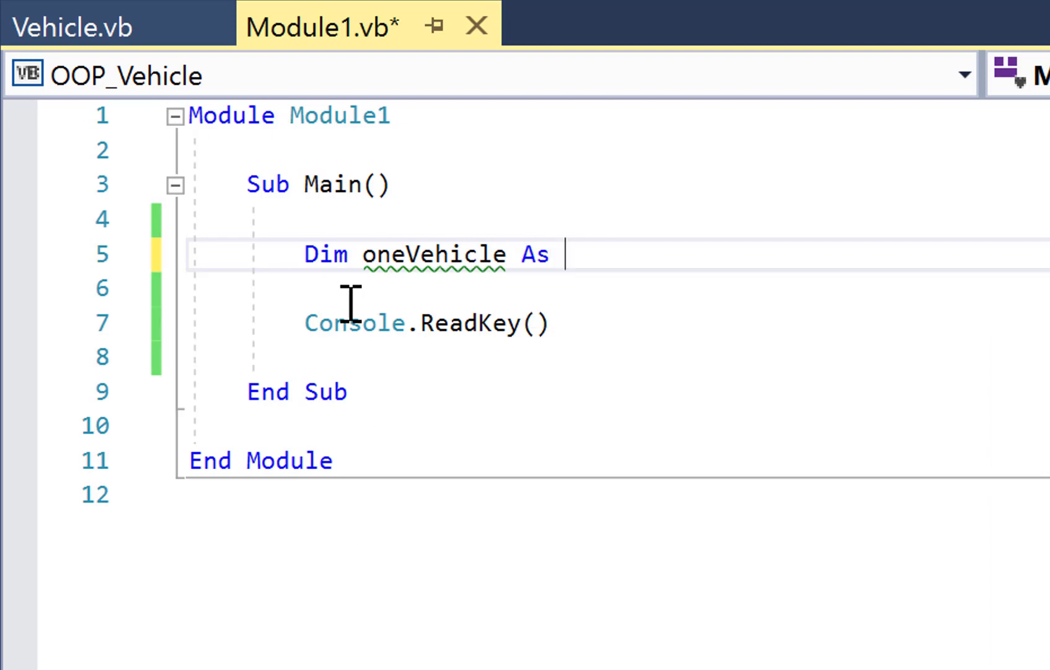
type("new")
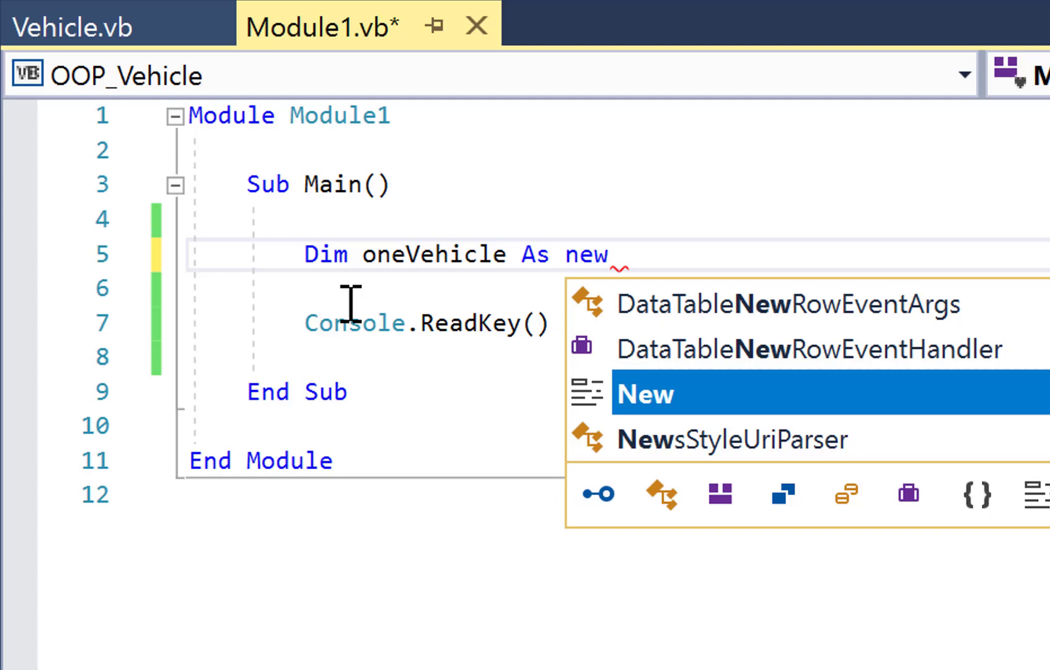
type("vehicle")
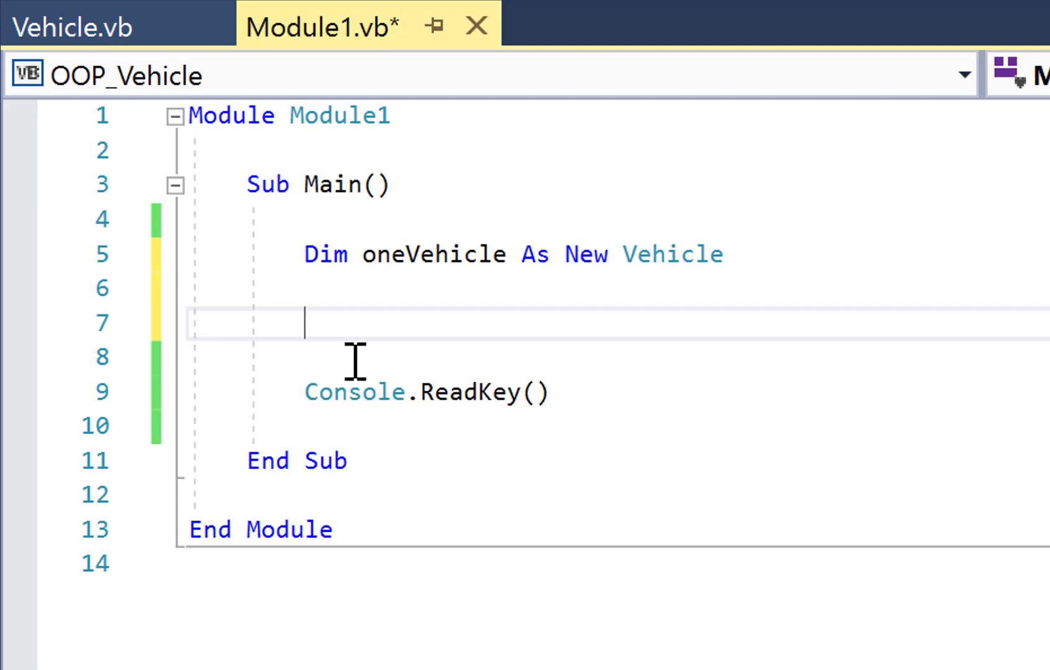
- Assign oneVehicle.RegoNumber = "KRW646" on the next line of Main
type("oneVehicle")
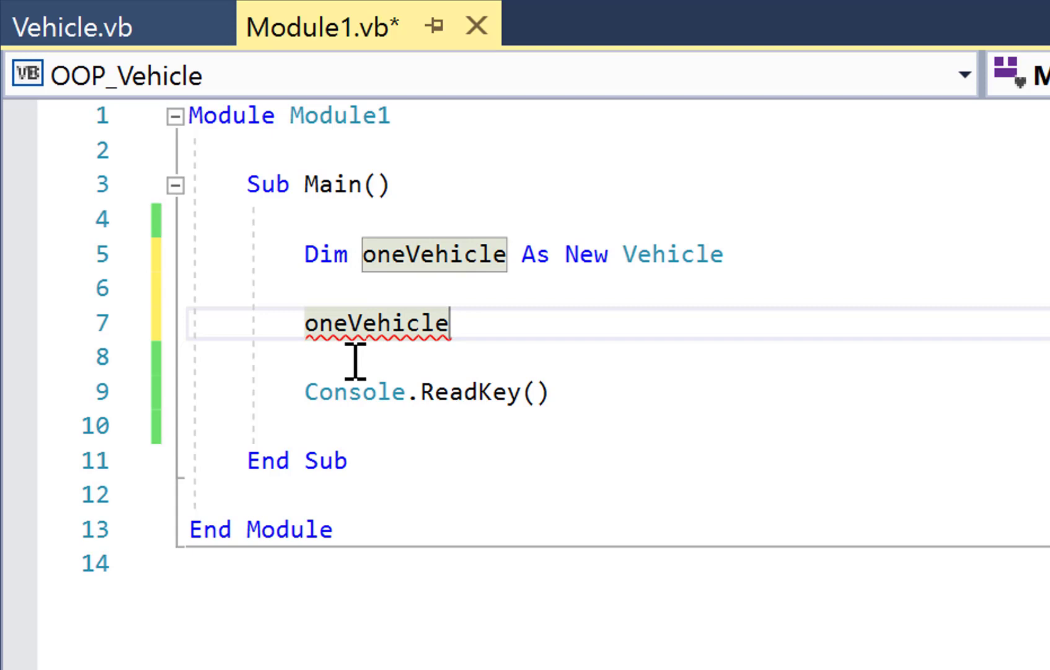
type(".RegoNumber")
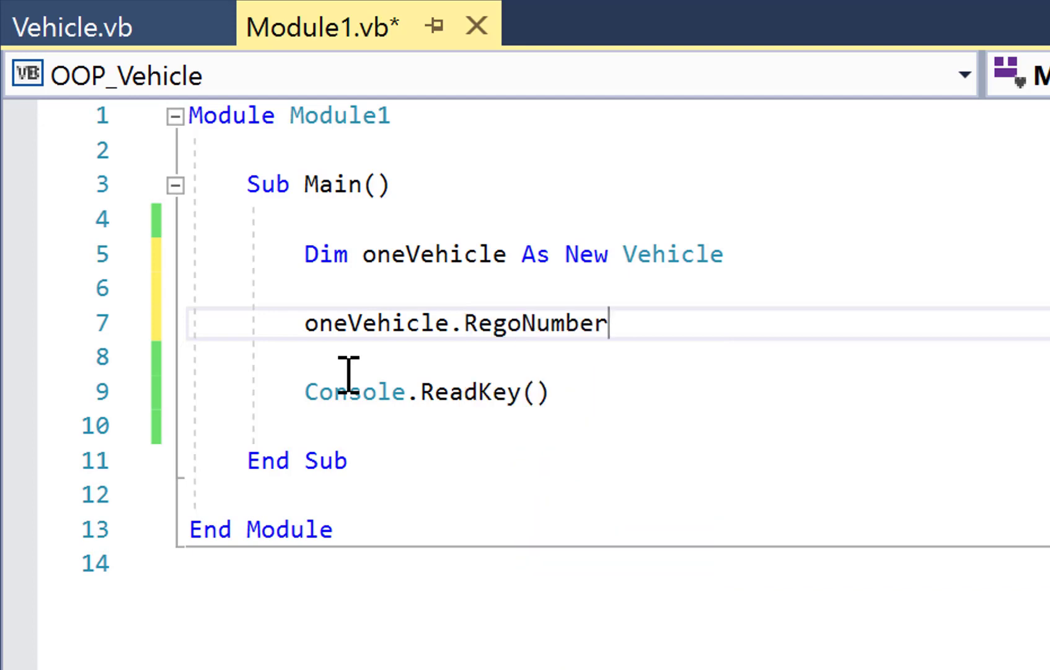
type("= \"\"")
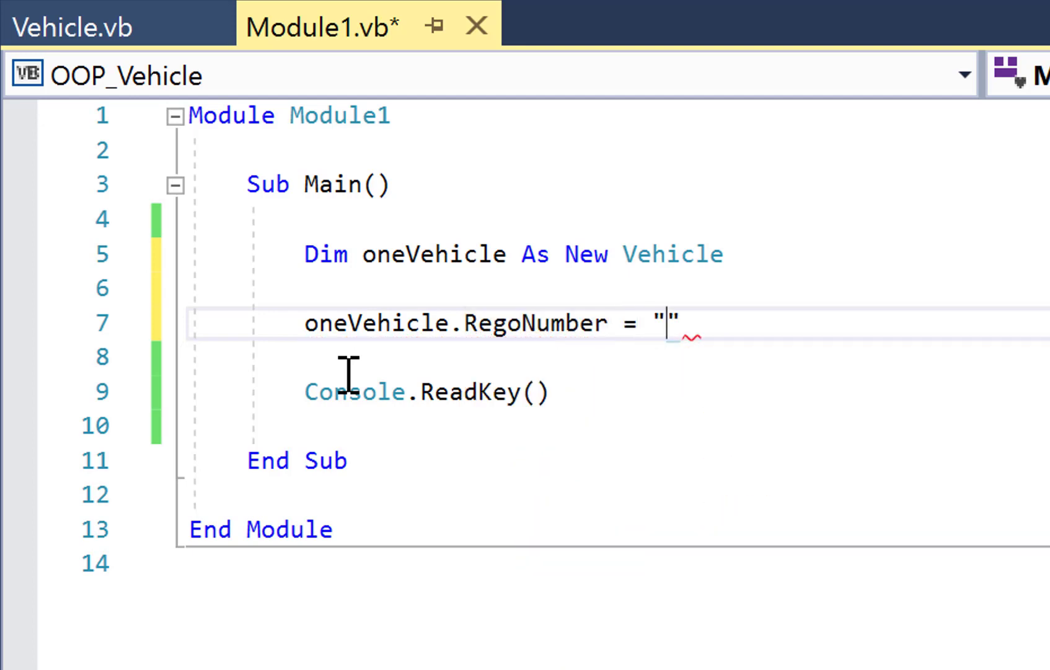
type("KRW646")
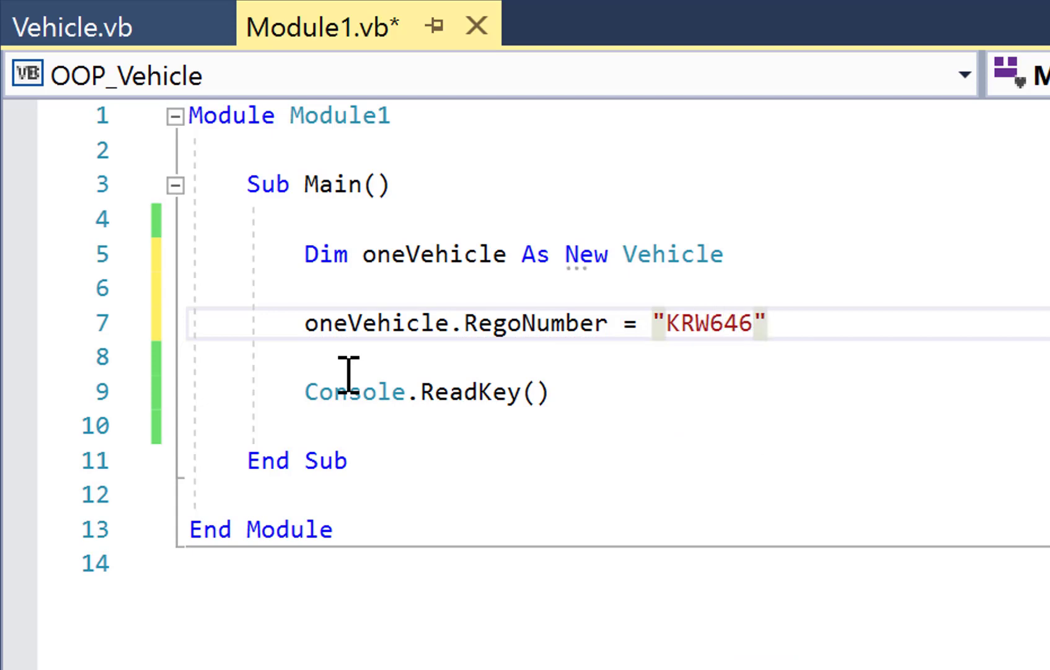
mouse_move(847, 321)
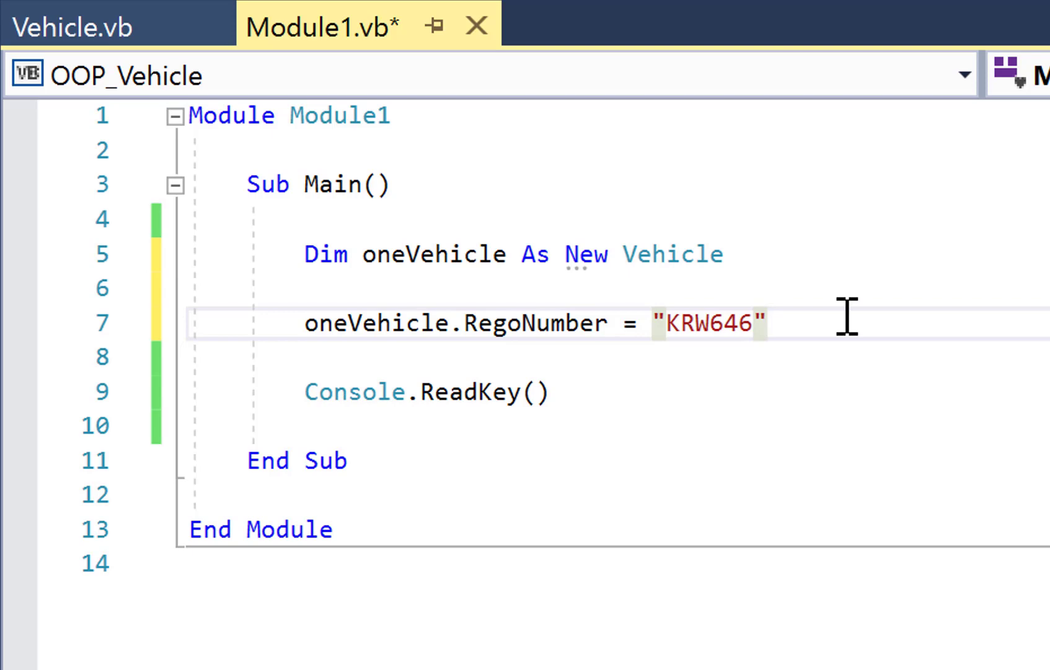
mouse_move(847, 335)
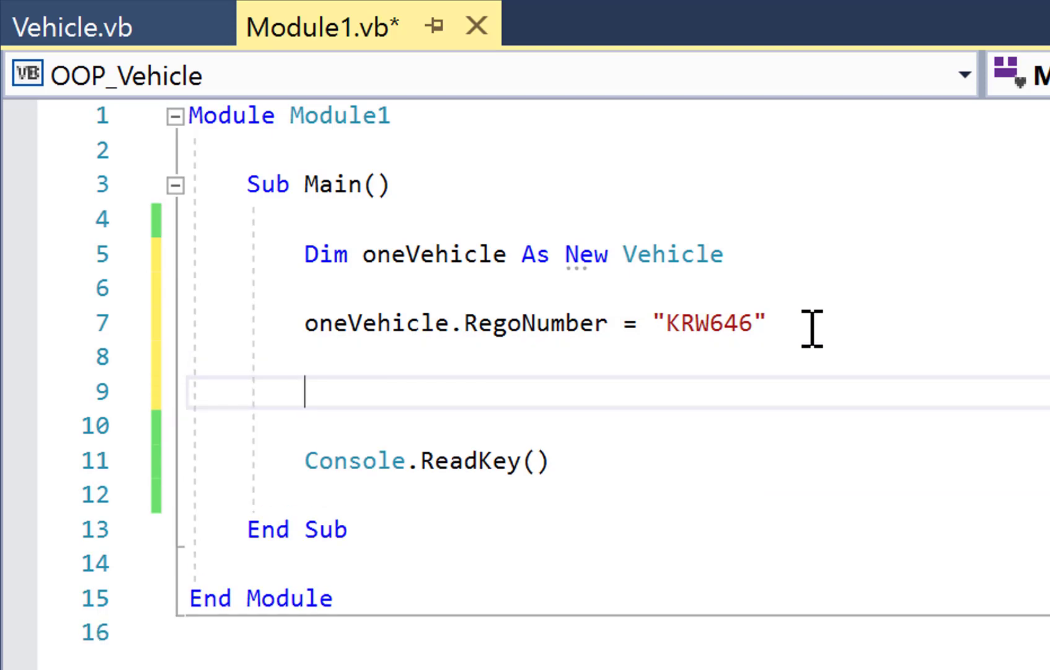
mouse_move(769, 486)
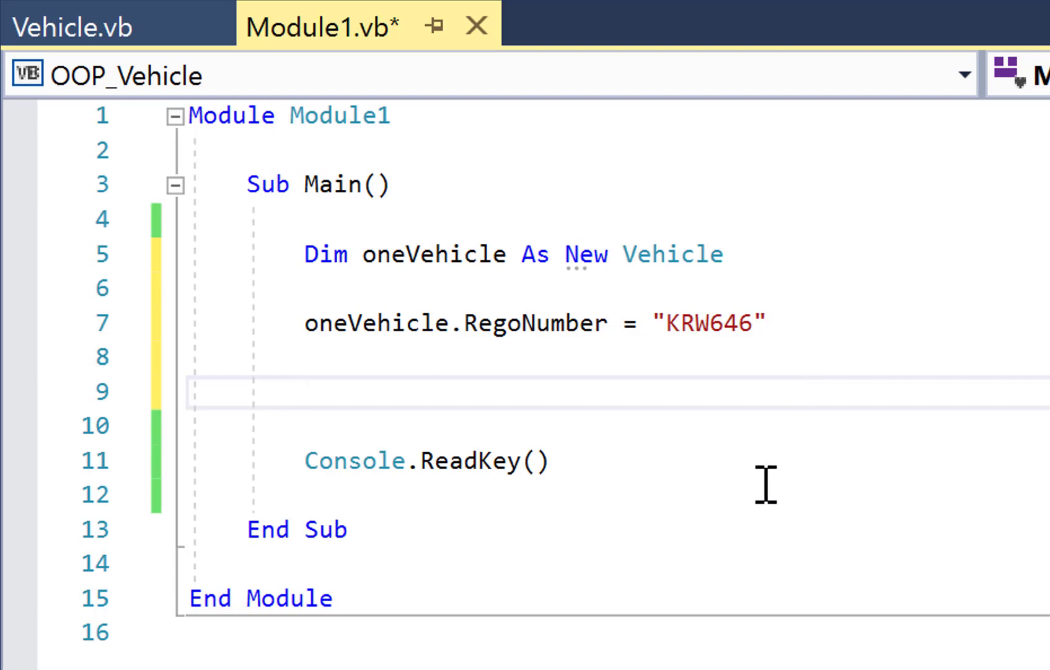
- Print oneVehicle.RegoNumber followed by a blank Console.WriteLine() in Main
type("Console.writeline(ine")
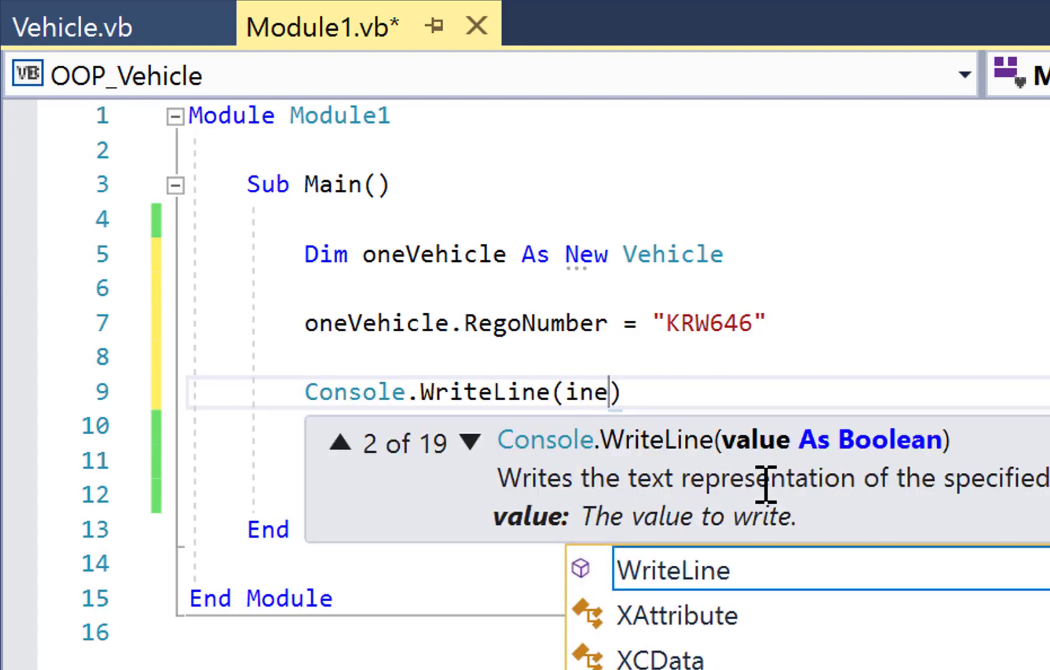
type("nRowChangingEventE")
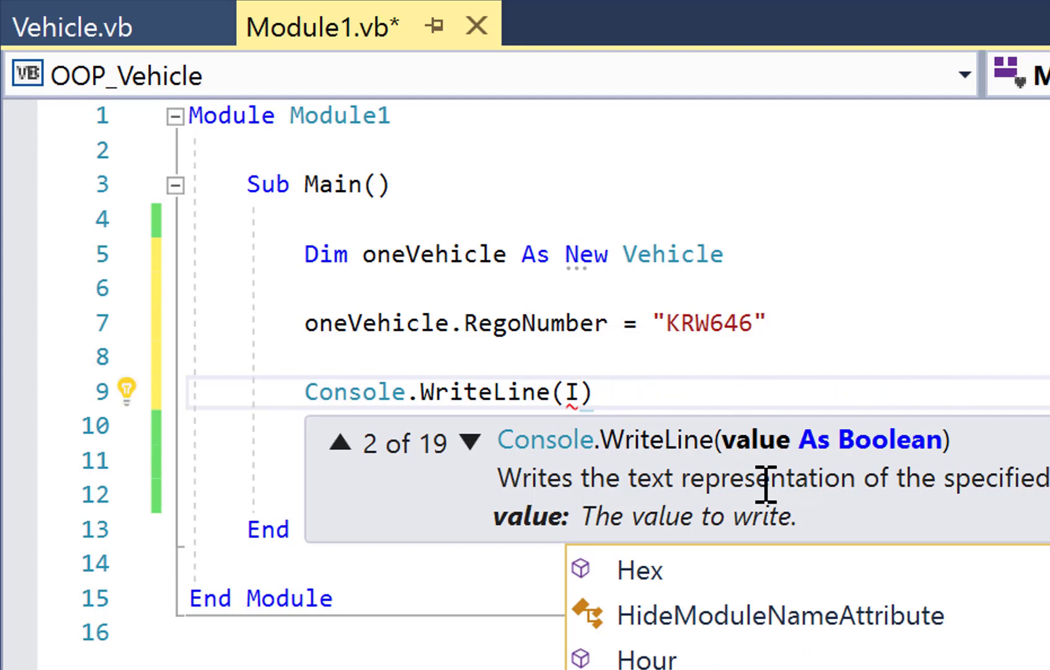
type("oneVehicle")
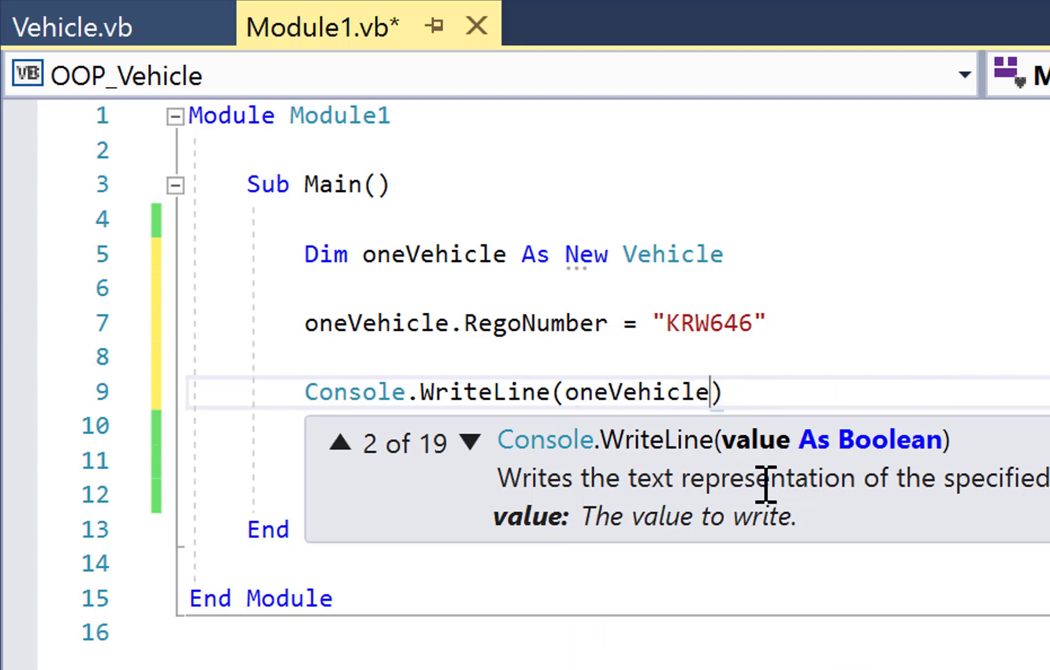
type(".reg")
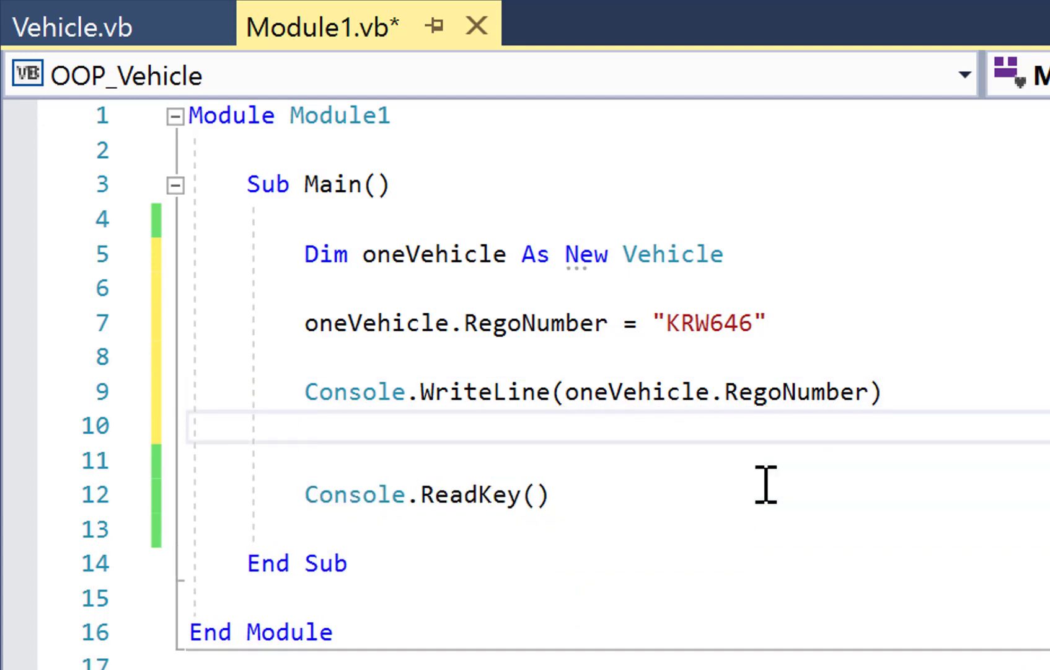
type("con")
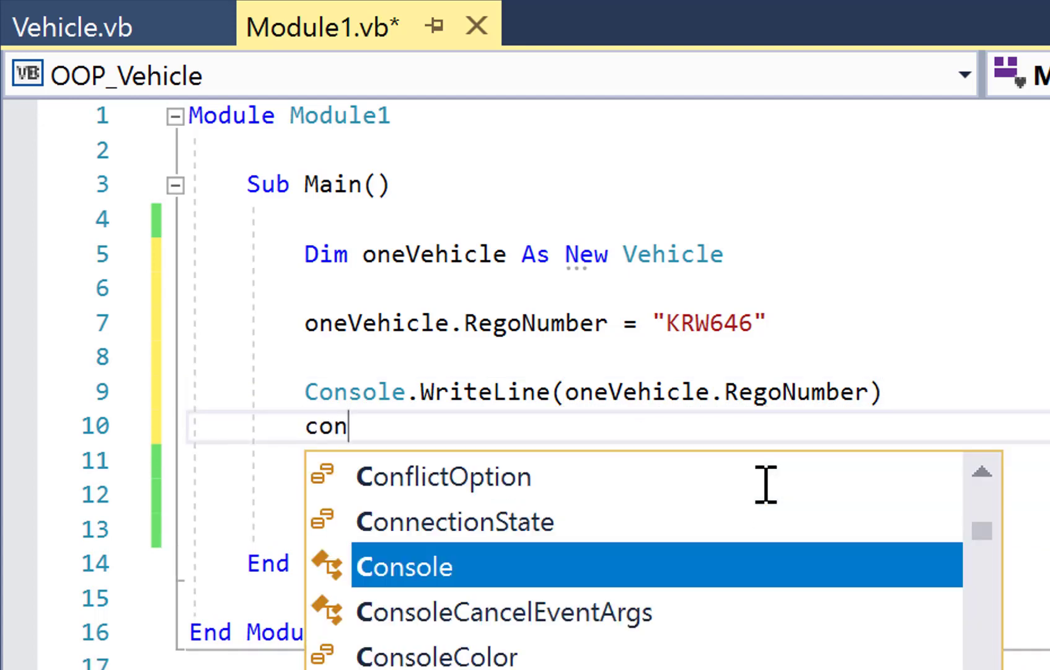
type("Console.writel")
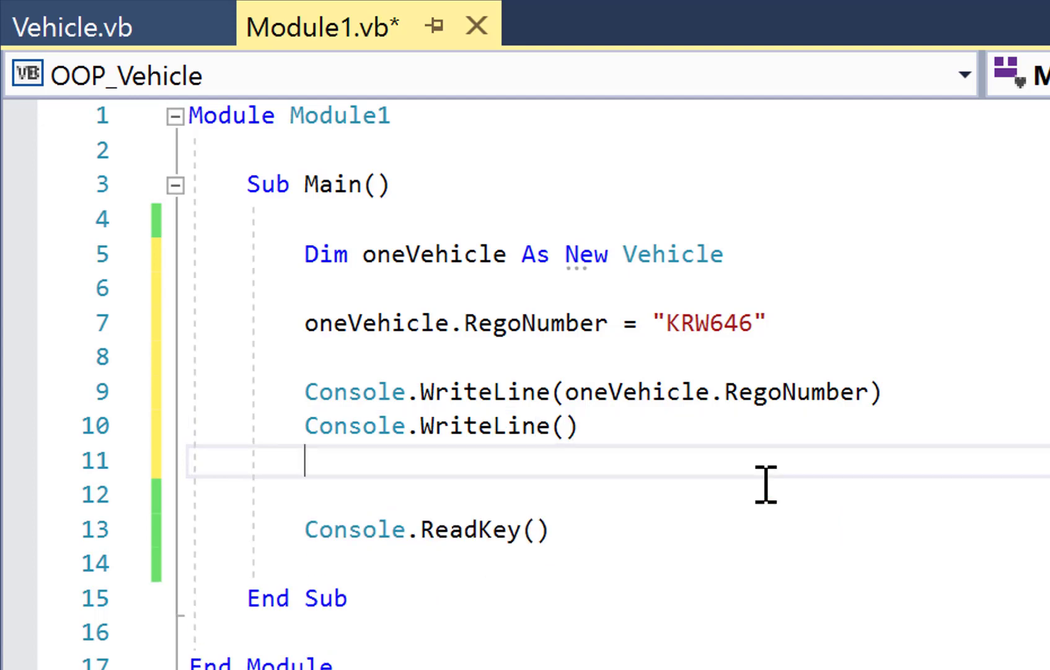
- Call oneVehicle.DisplayData() and run the program to see KRW646 output
type("Call")
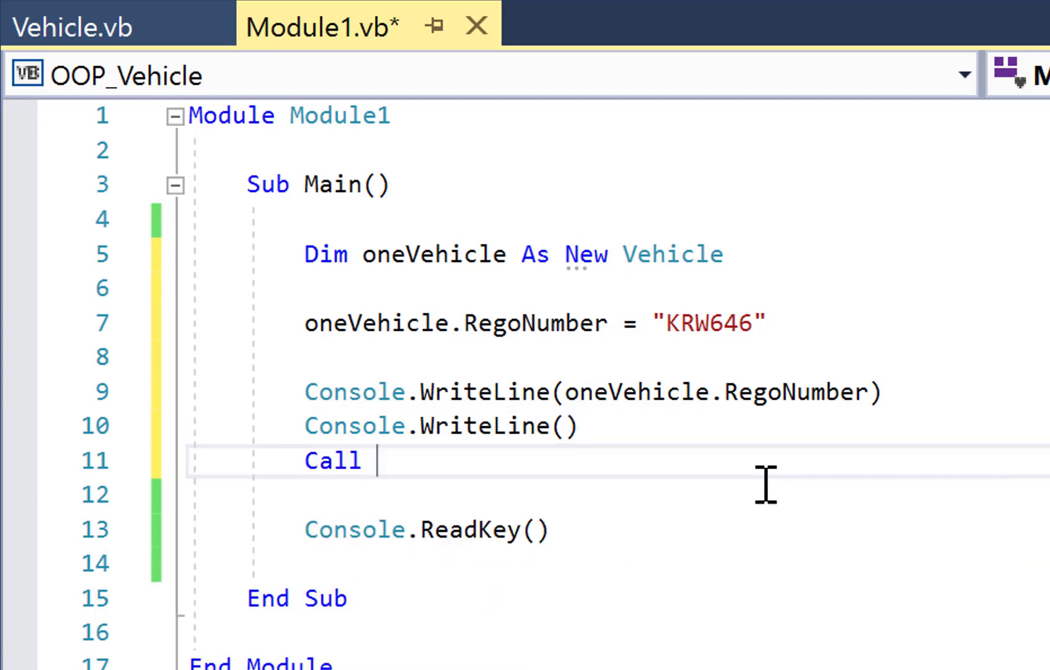
type("oneVehicle")
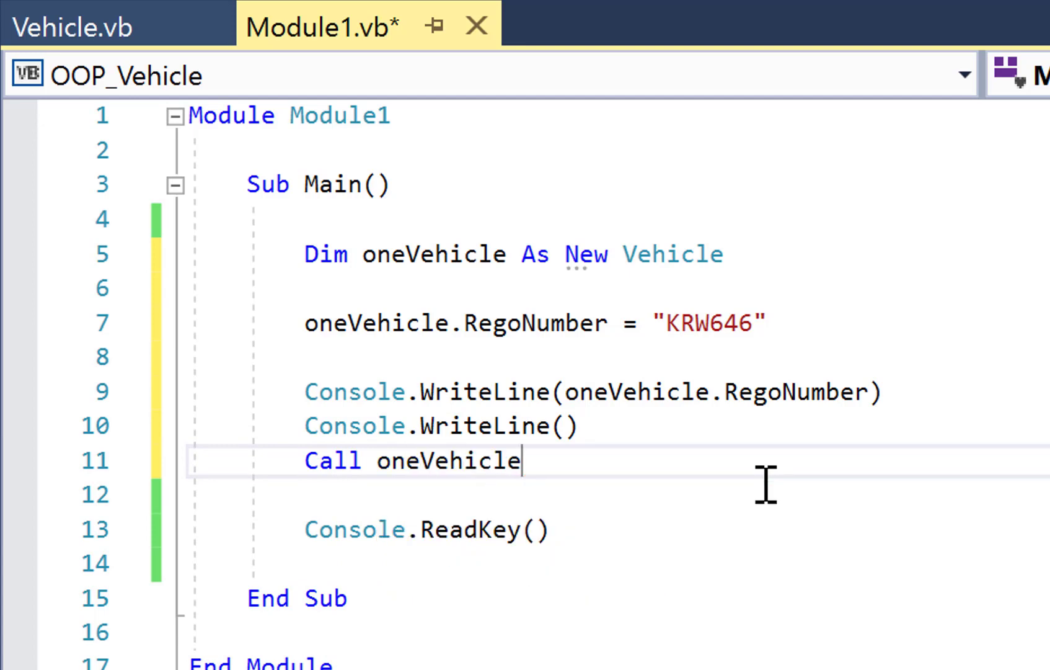
type(".d")
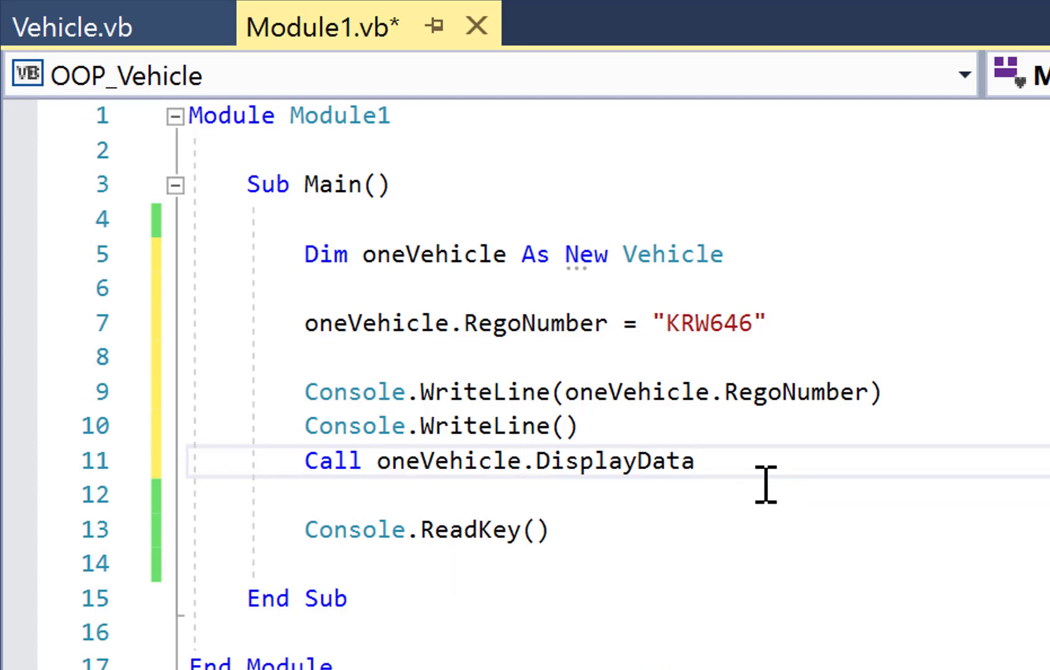
type("()")
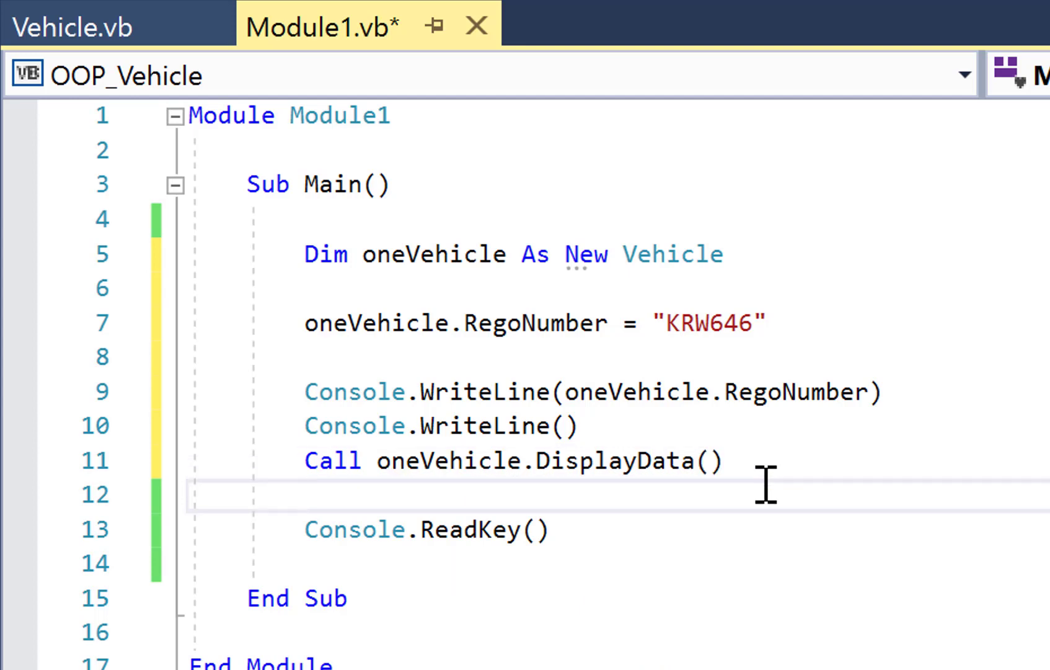
key("ctrl+s")
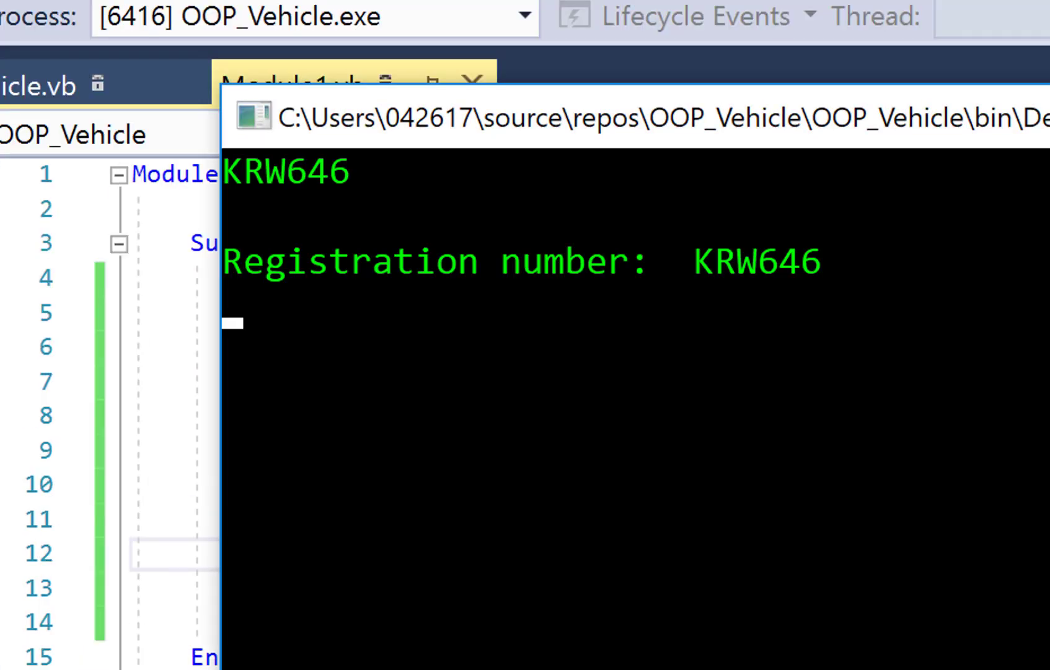
mouse_move(902, 141)
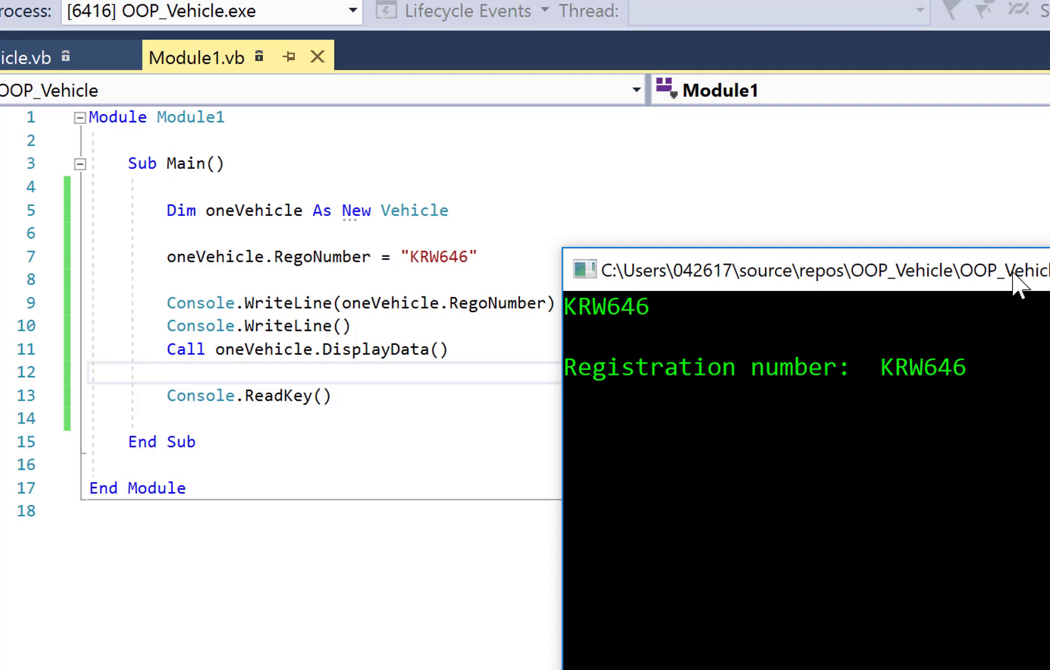
mouse_move(209, 311)
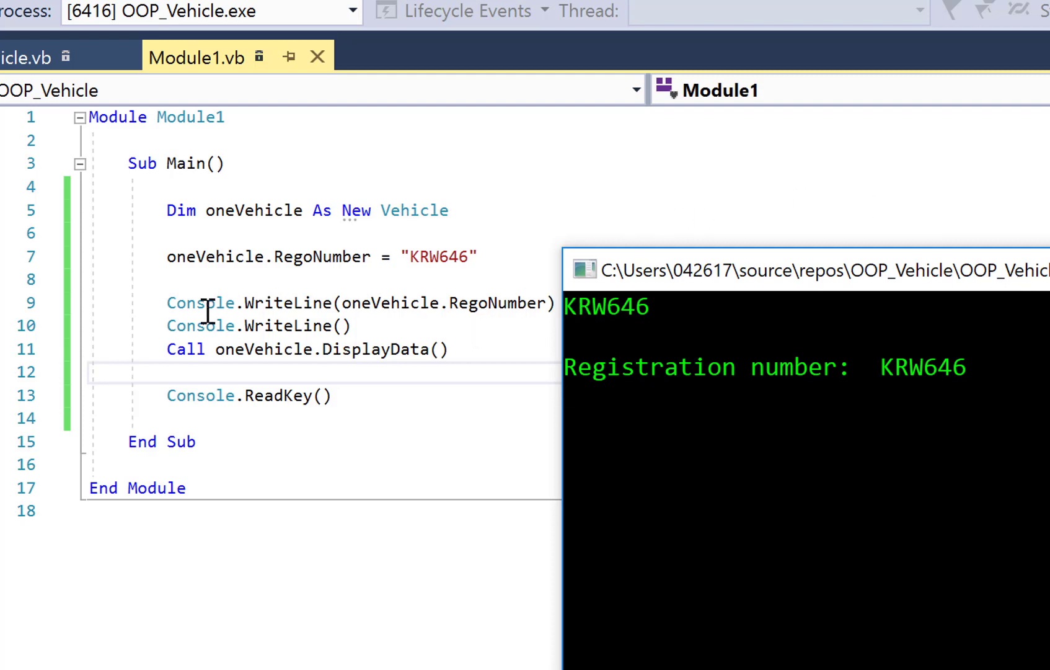
mouse_move(503, 328)
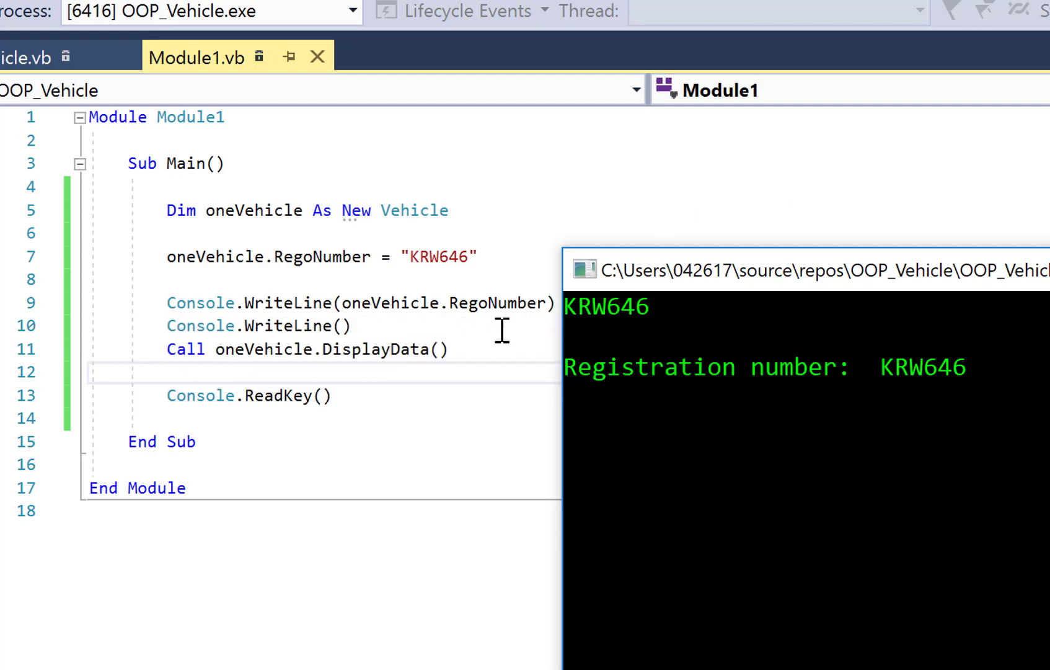
mouse_move(368, 325)
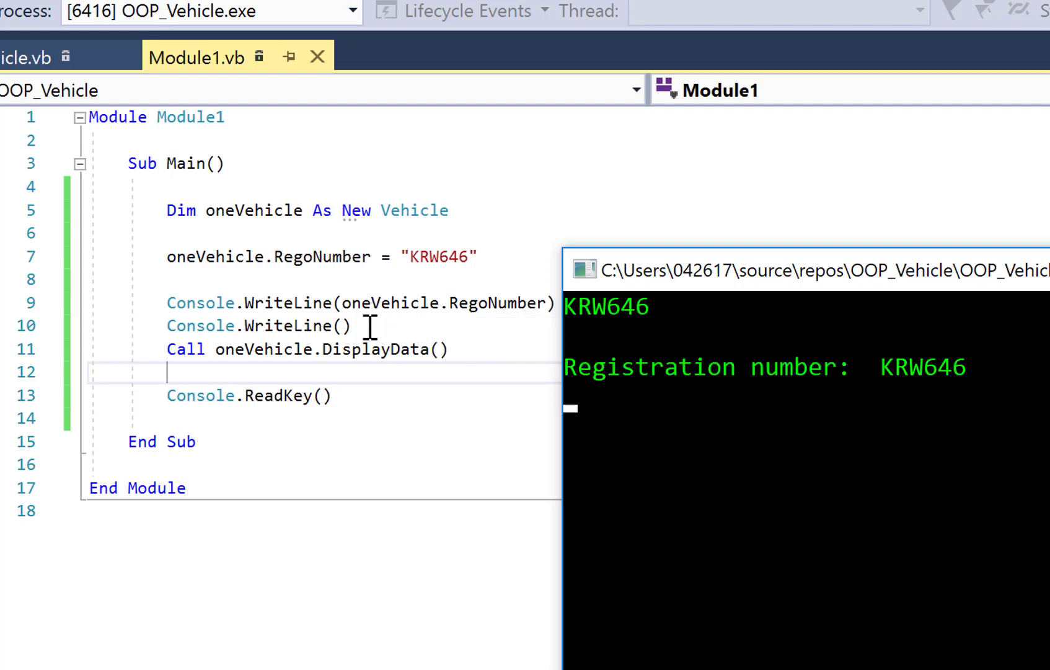
mouse_move(633, 335)
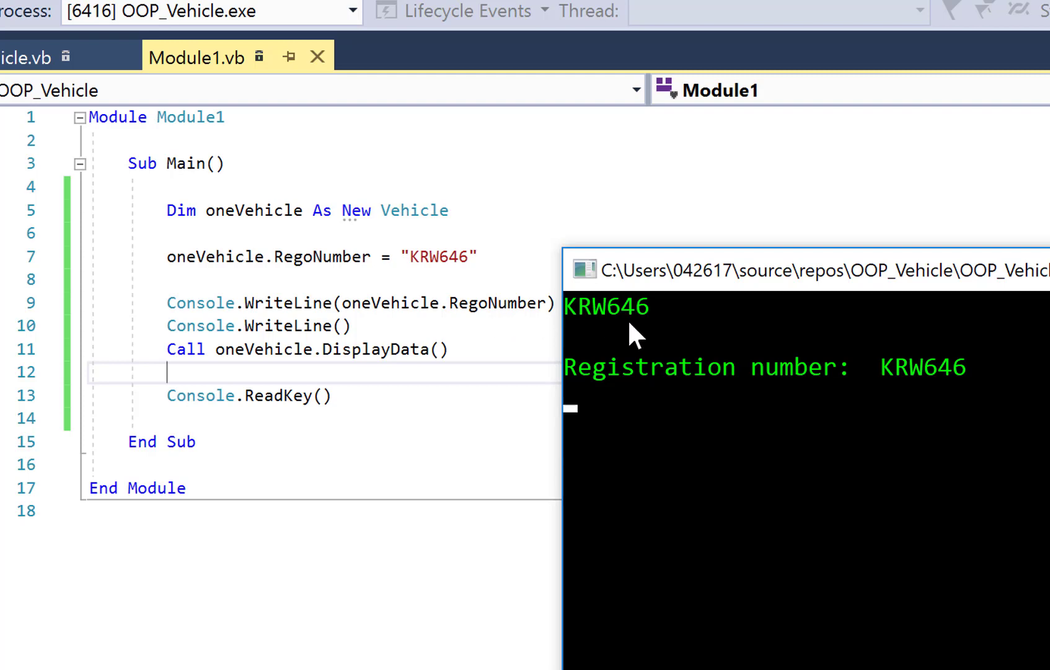
mouse_move(464, 275)
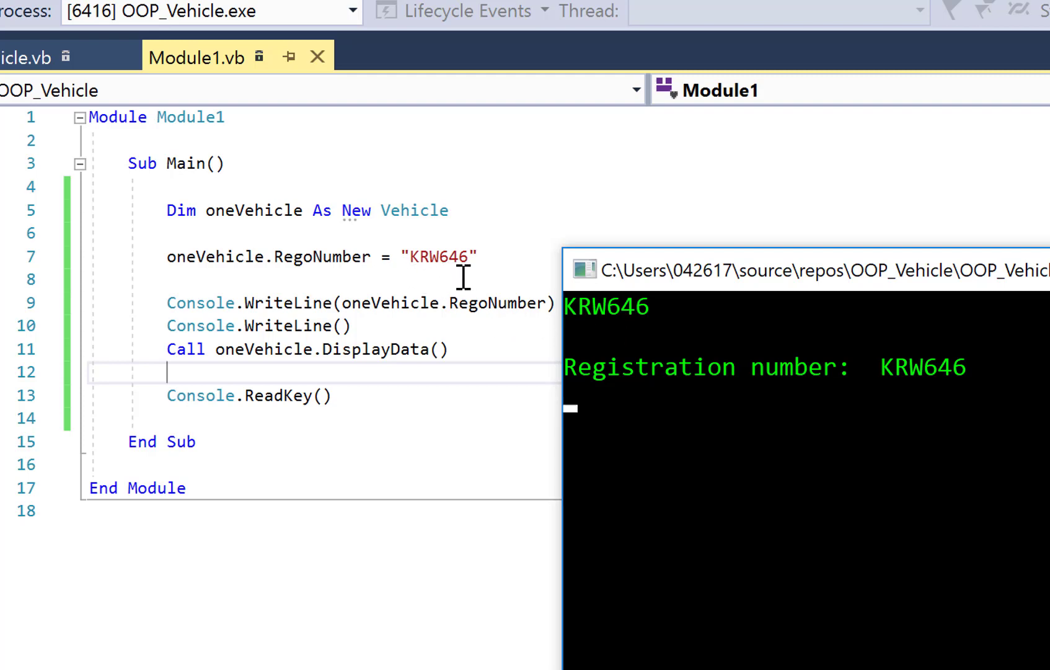
mouse_move(822, 423)
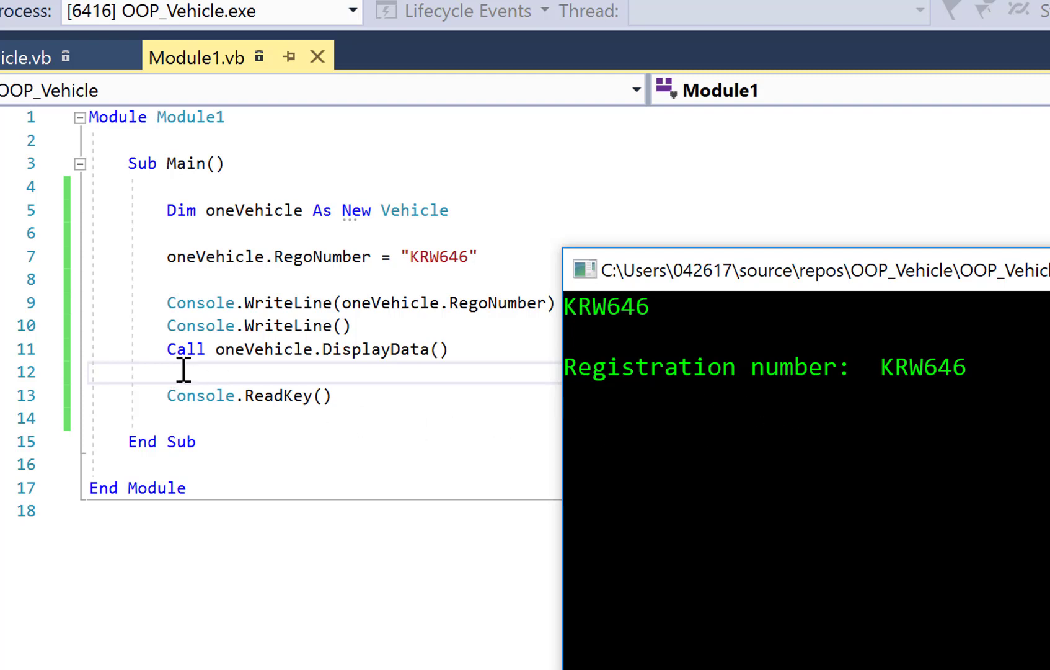
mouse_move(224, 376)
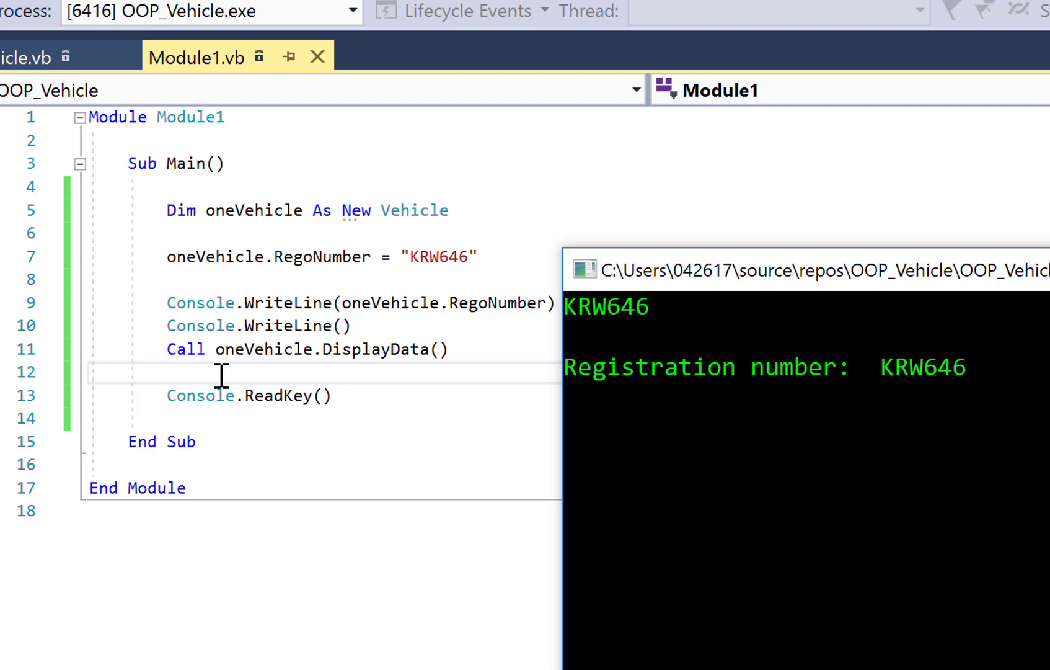
mouse_move(329, 366)
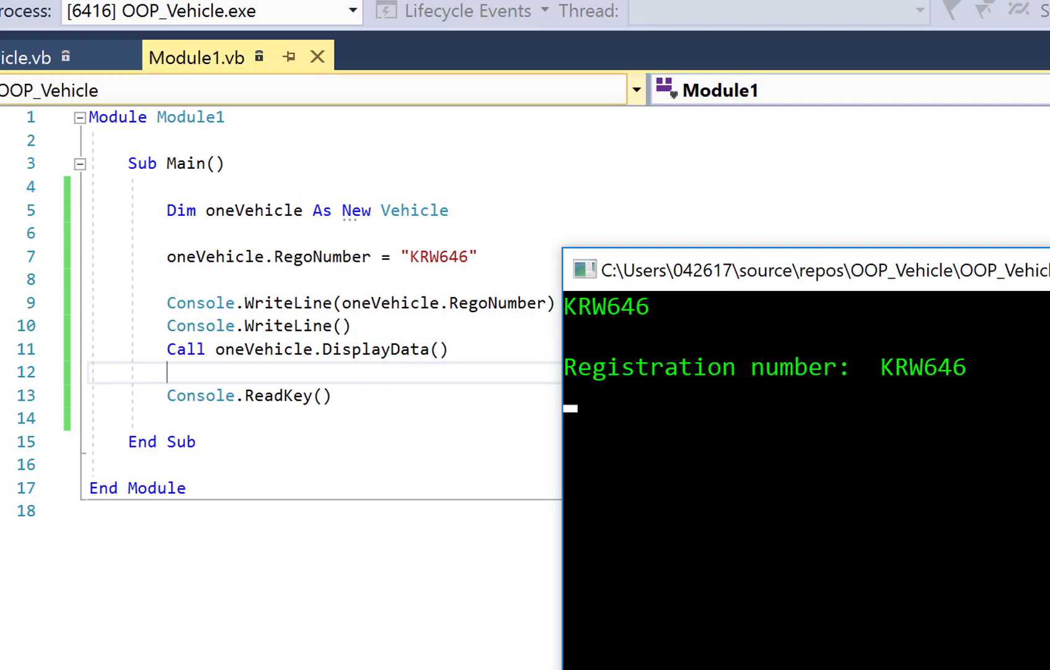
- View the Vehicle class code and place the cursor inside DisplayData
left_click(26, 57)
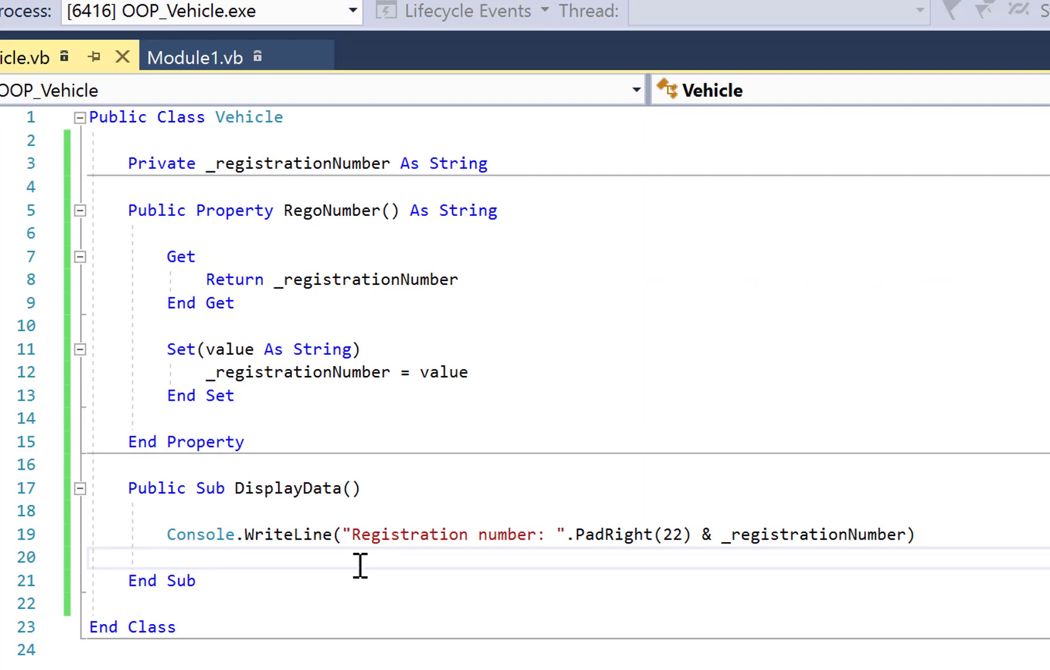
mouse_move(521, 549)
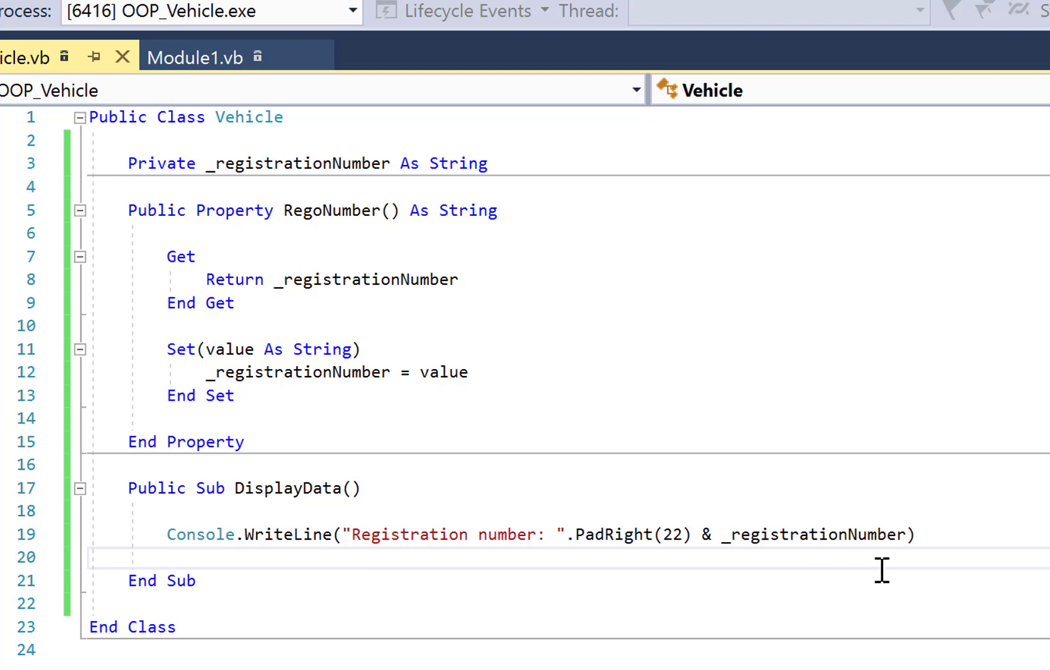
left_click(171, 555)
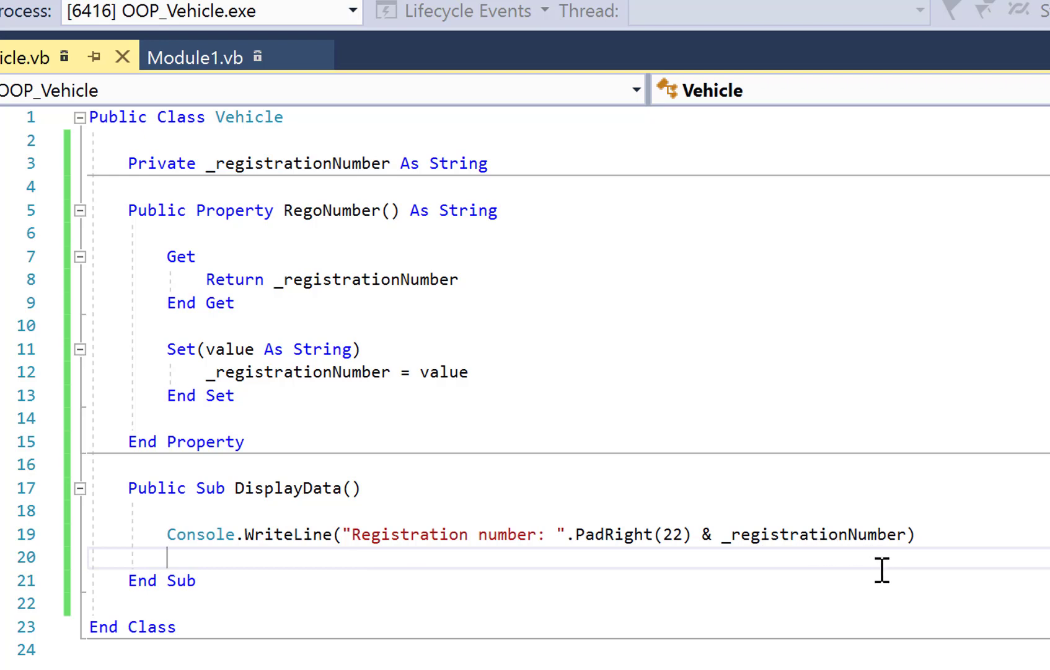